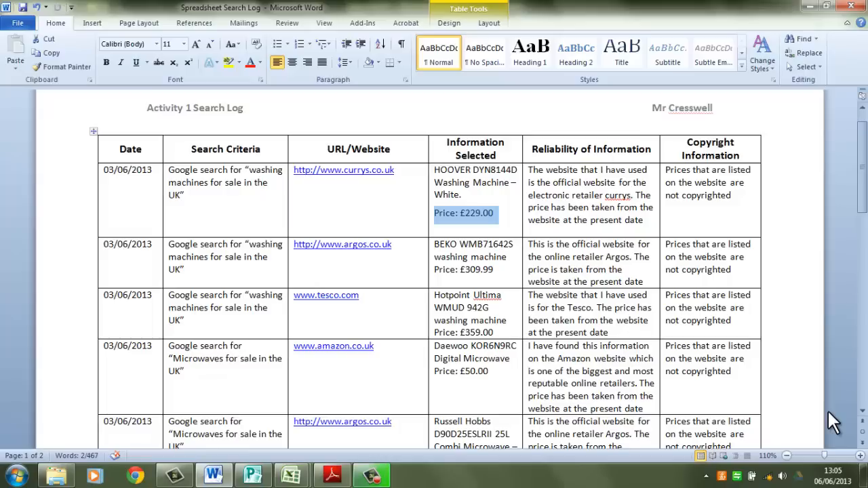
mouse_move(17, 135)
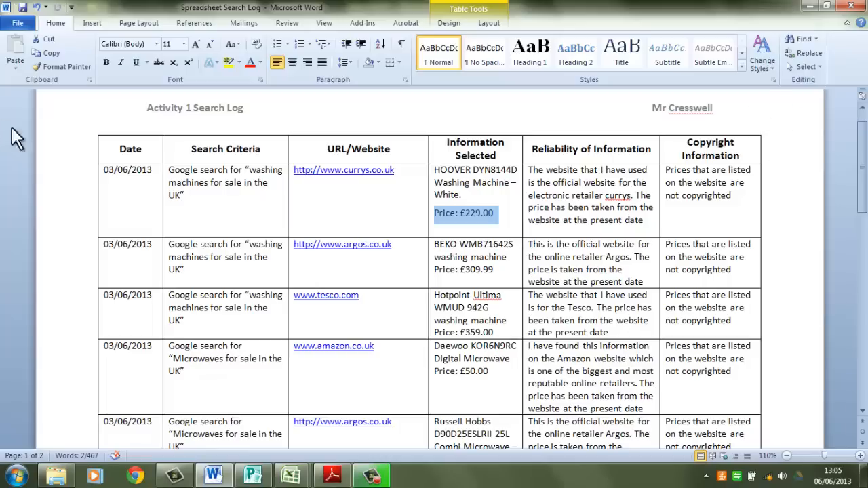
mouse_move(24, 404)
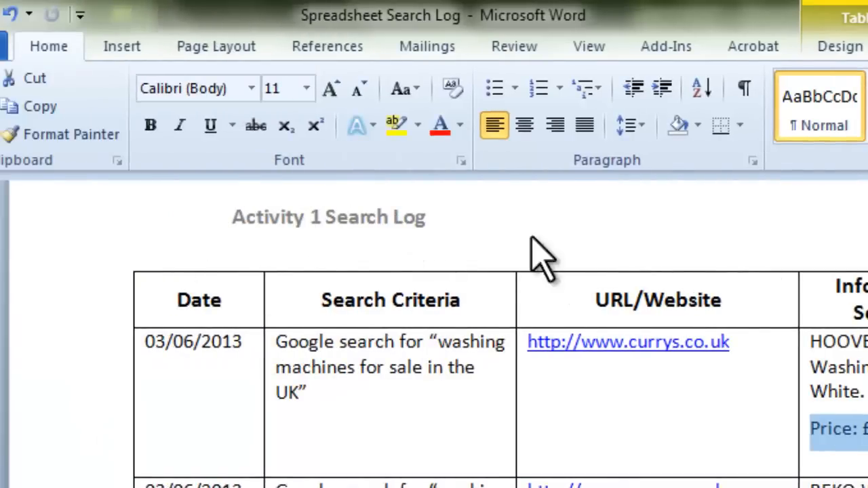
mouse_move(386, 244)
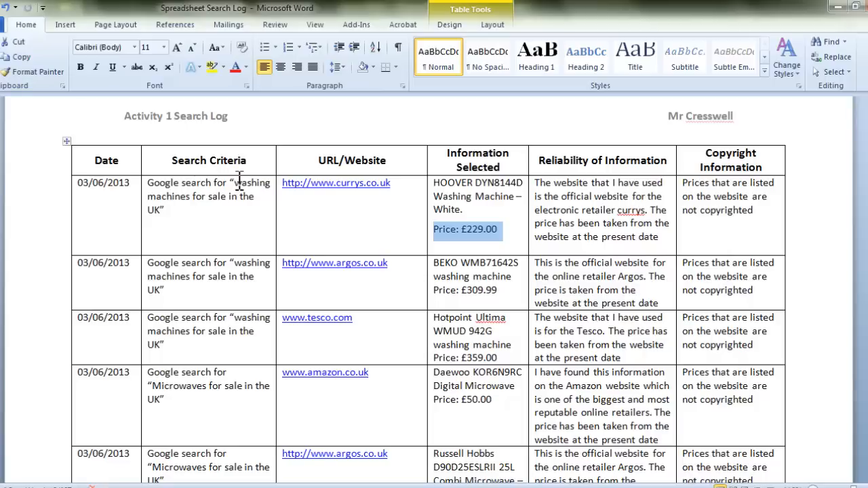
mouse_move(371, 200)
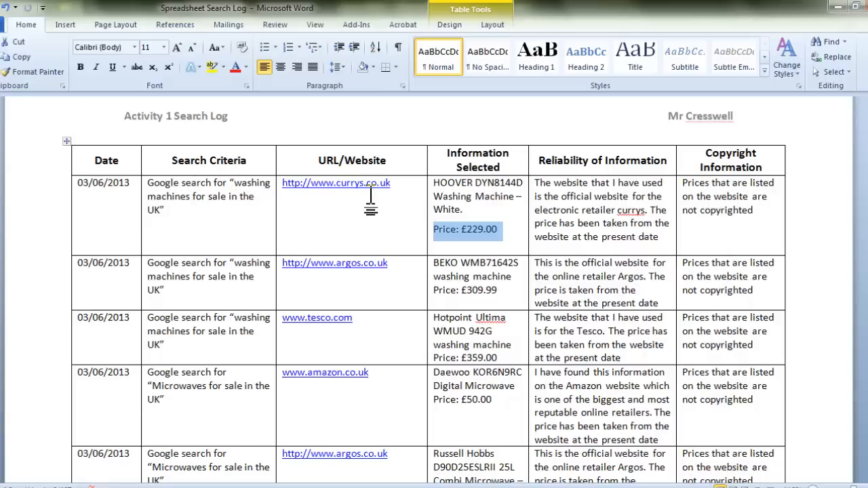
mouse_move(471, 210)
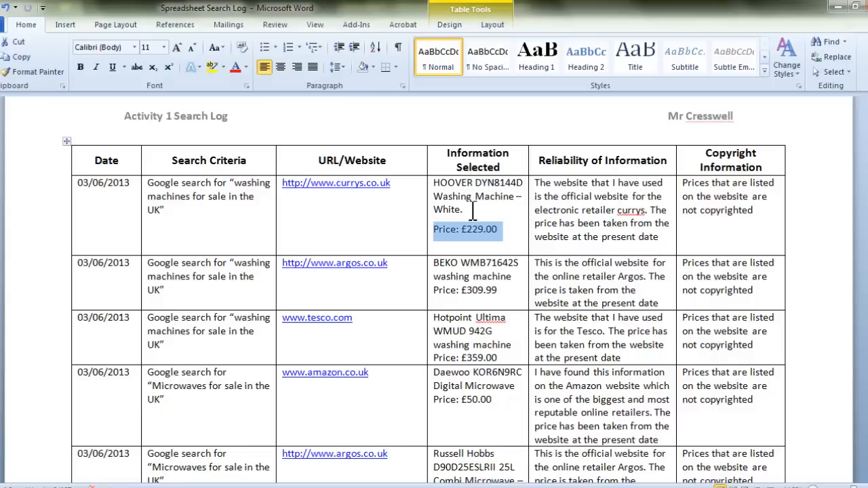
mouse_move(576, 213)
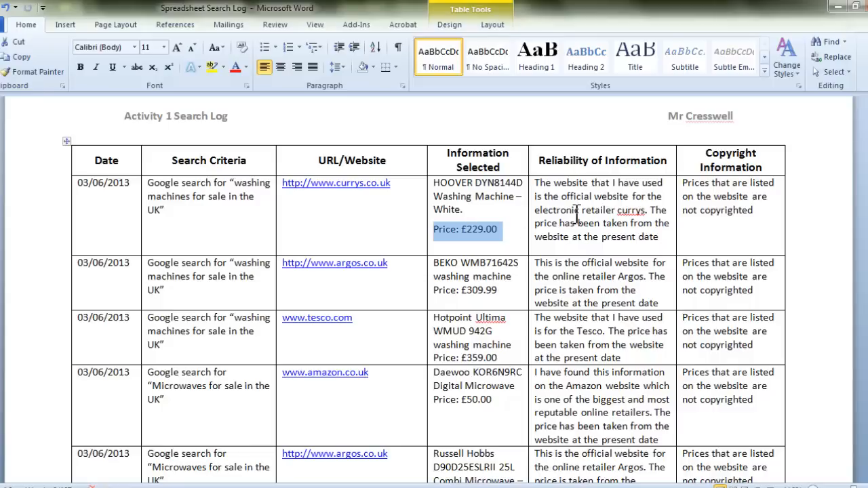
Open the Spread sheet workbook and view the Draft sheet's Model, Shop and Price tables.
left_click(705, 231)
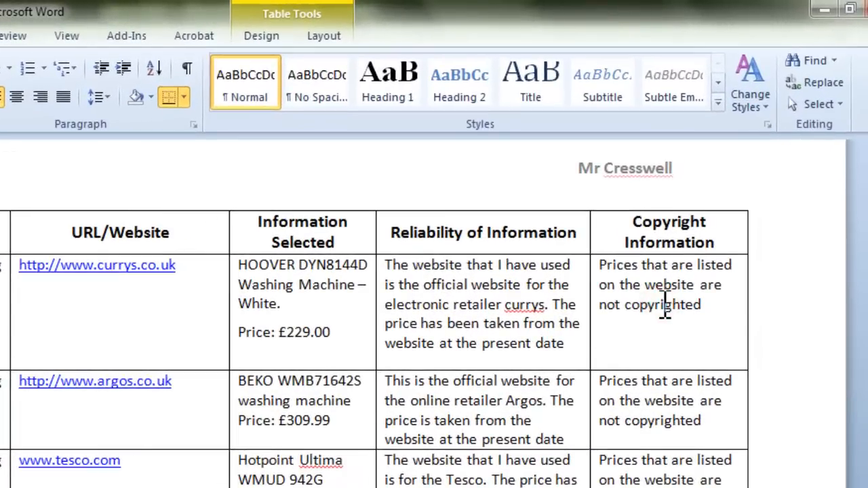
mouse_move(361, 298)
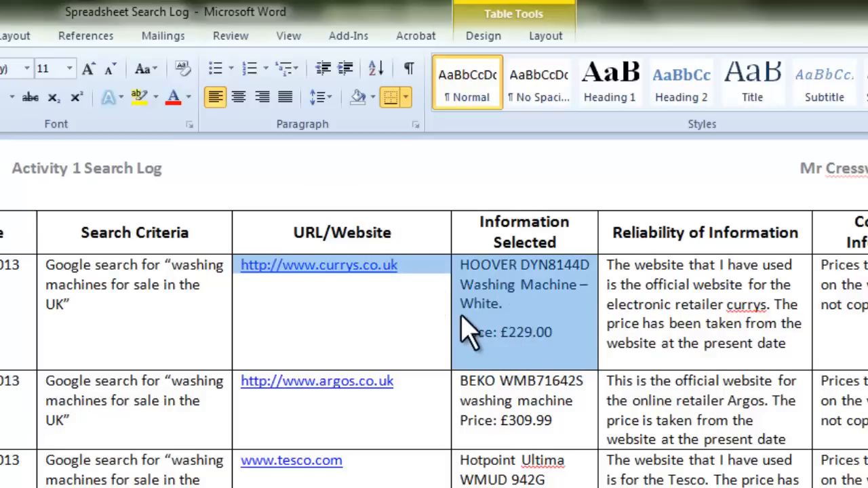
mouse_move(360, 319)
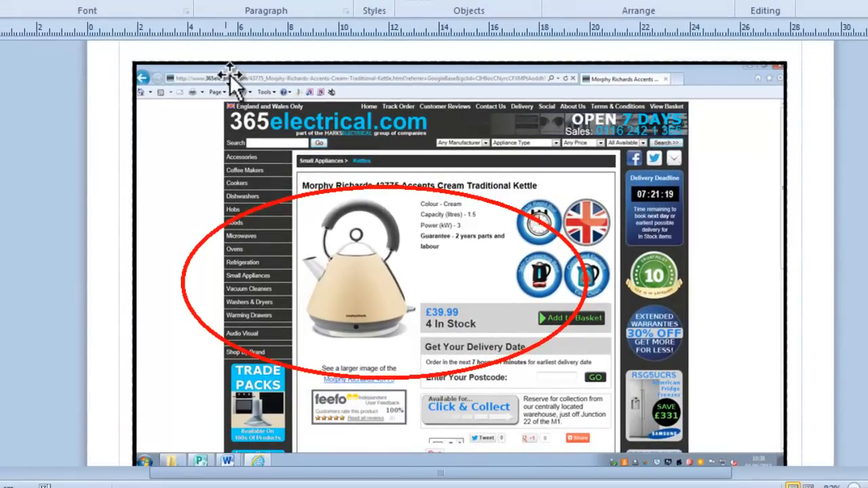
mouse_move(537, 163)
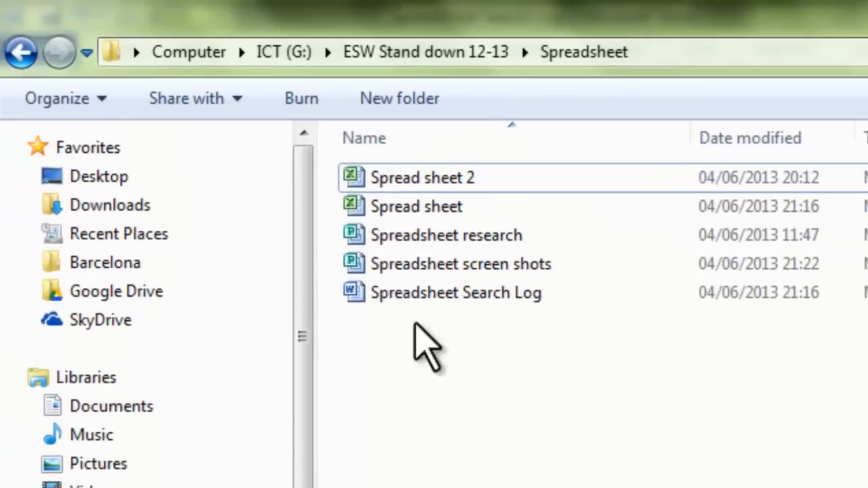
mouse_move(258, 68)
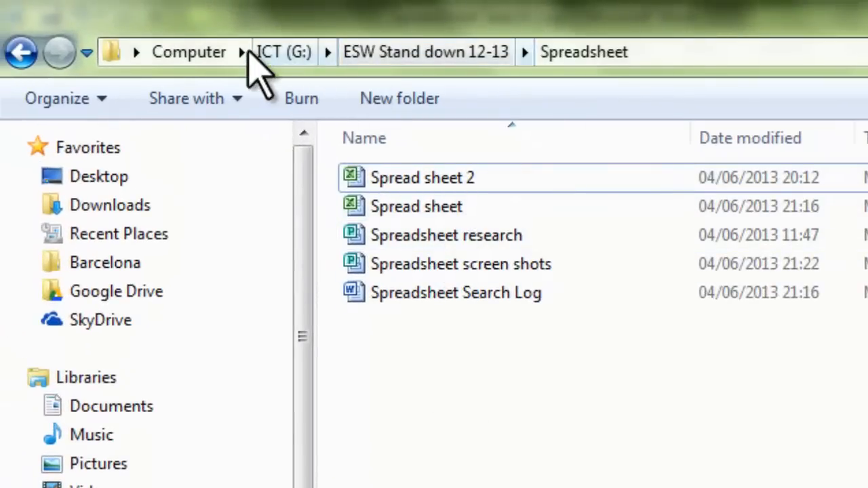
mouse_move(312, 71)
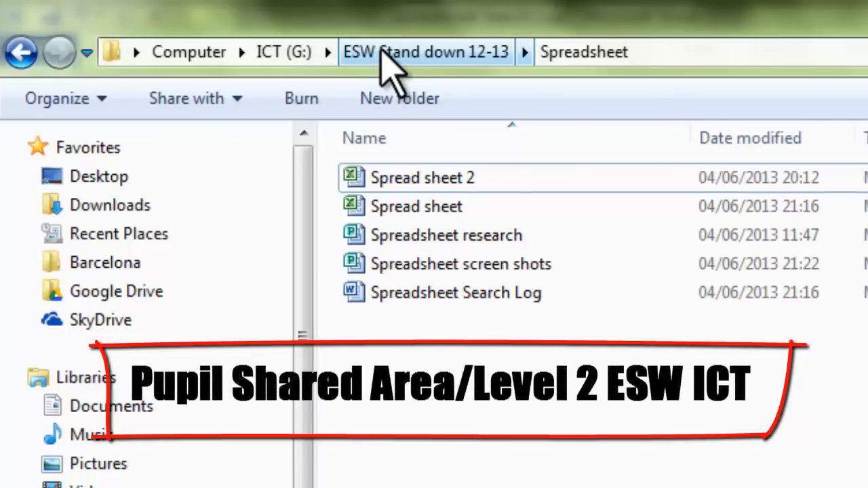
mouse_move(454, 149)
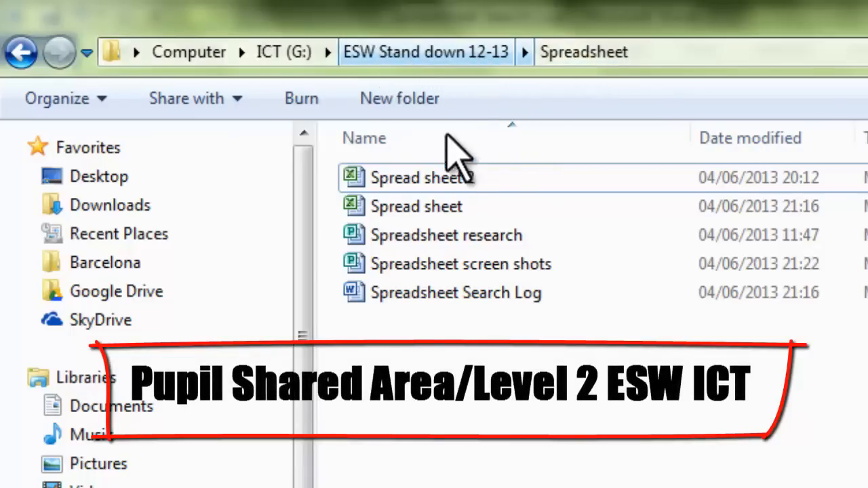
mouse_move(505, 146)
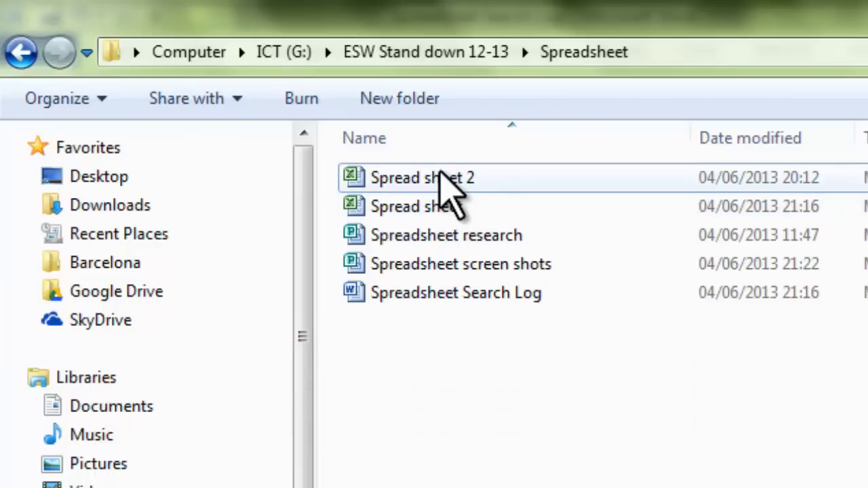
mouse_move(465, 235)
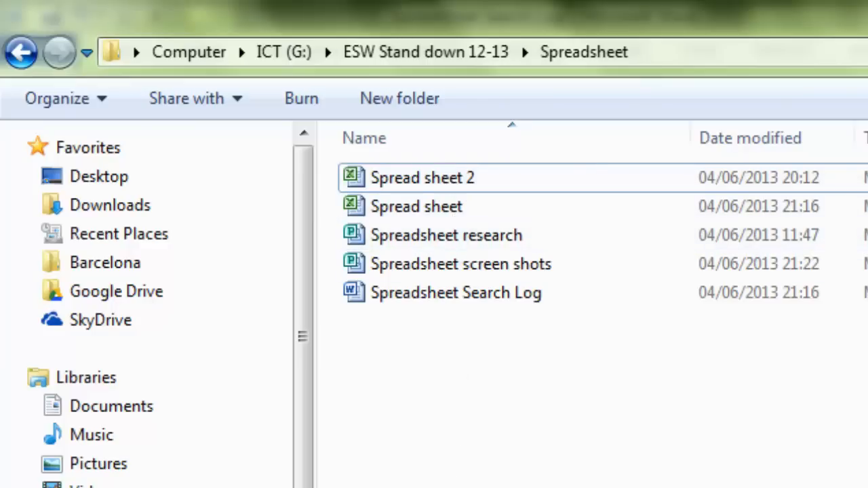
double_click(416, 206)
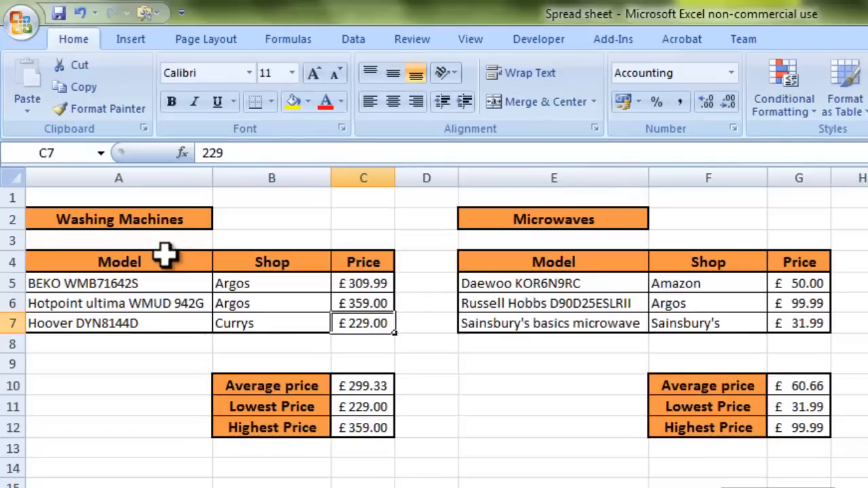
left_click(118, 262)
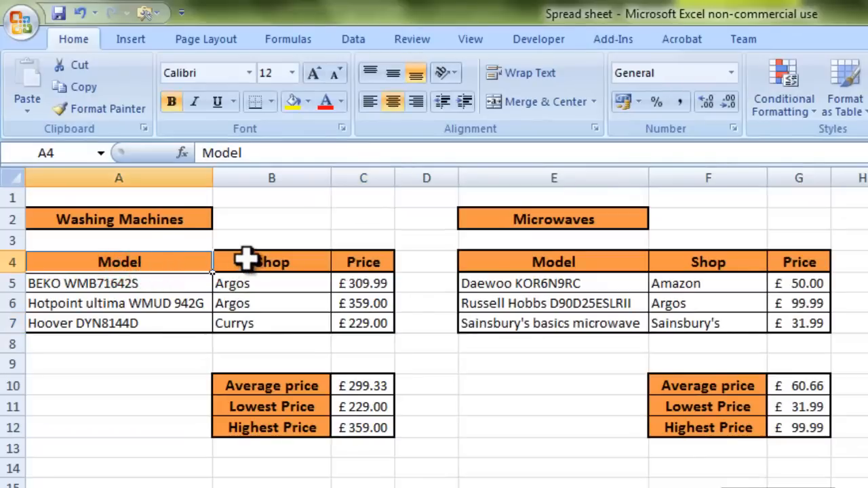
left_click(271, 262)
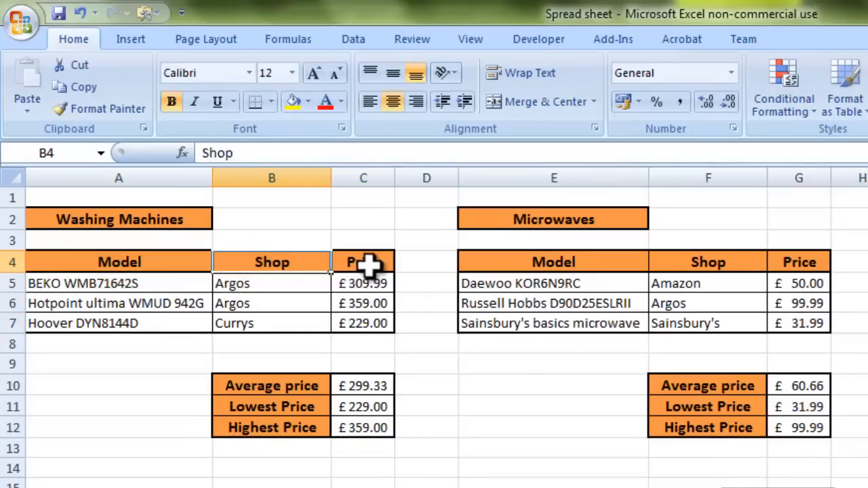
left_click(362, 262)
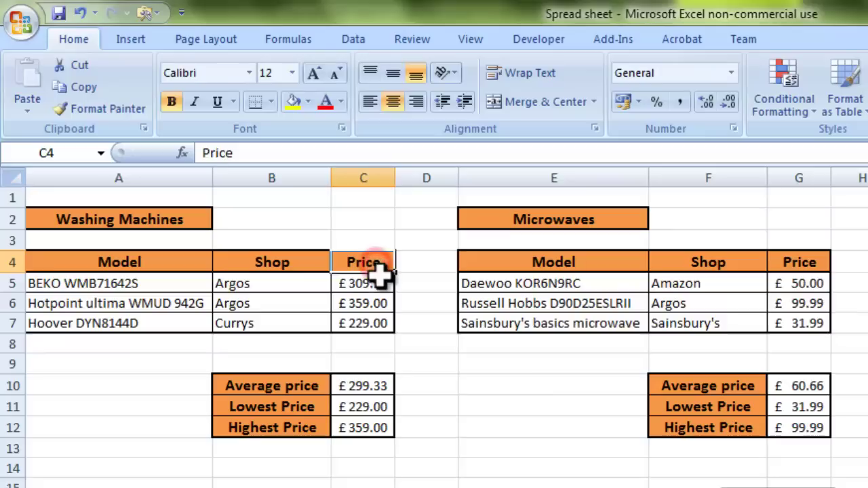
left_click(118, 218)
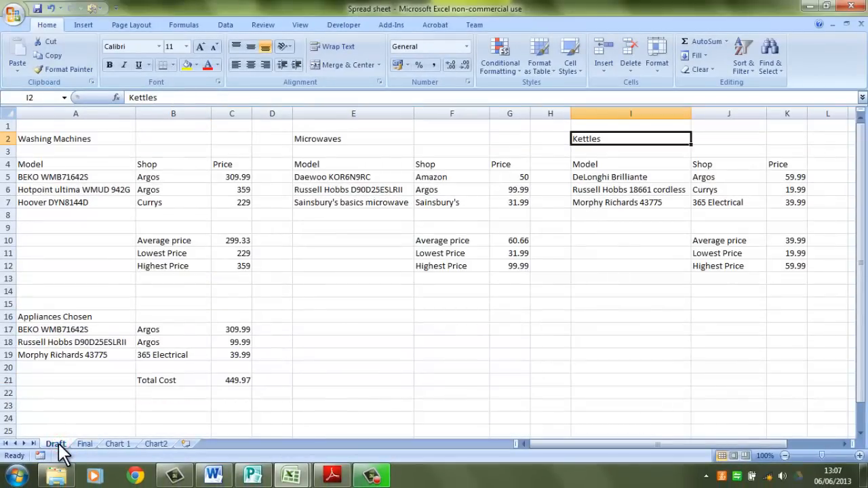
mouse_move(281, 471)
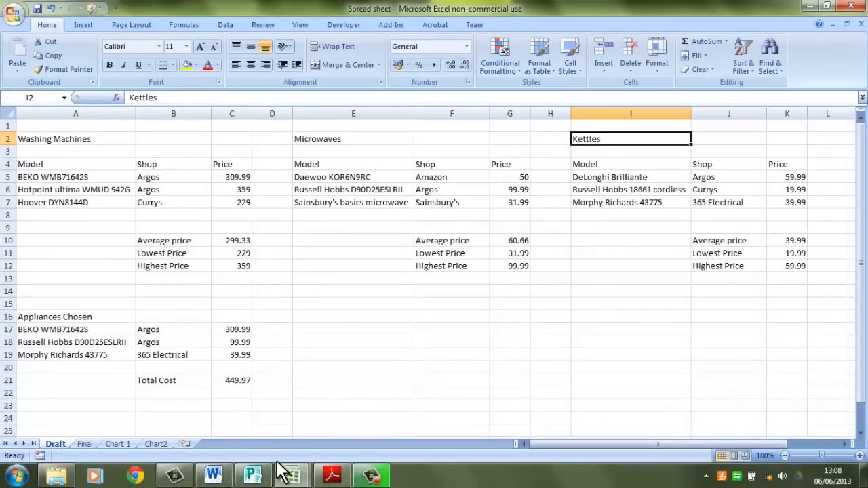
Enter 'Mr Cresswell' in the checklist's Name field and scroll down to the task table.
left_click(332, 474)
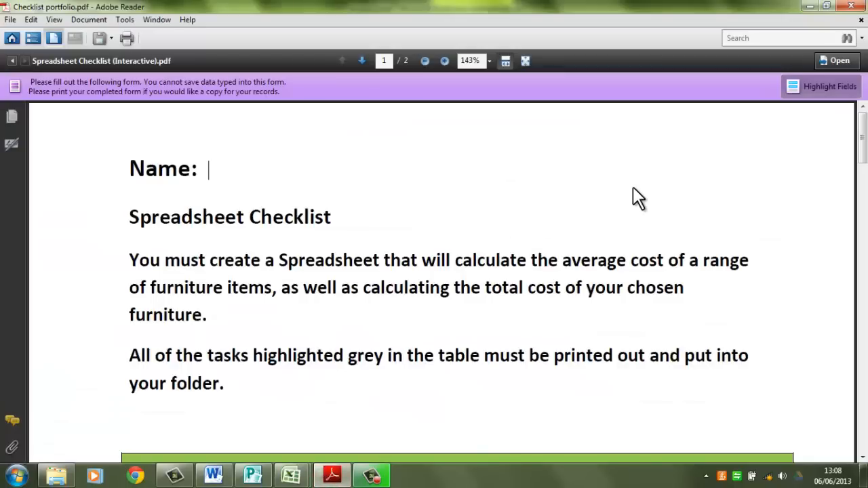
type("Mr")
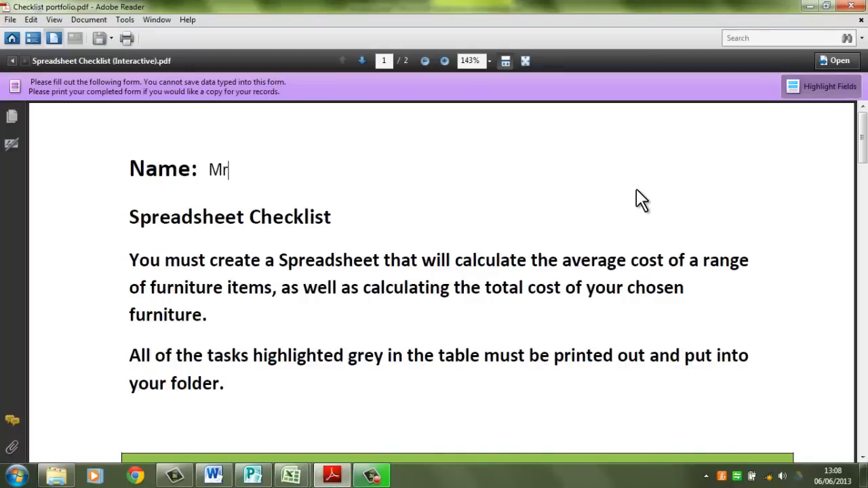
type("Cresswell")
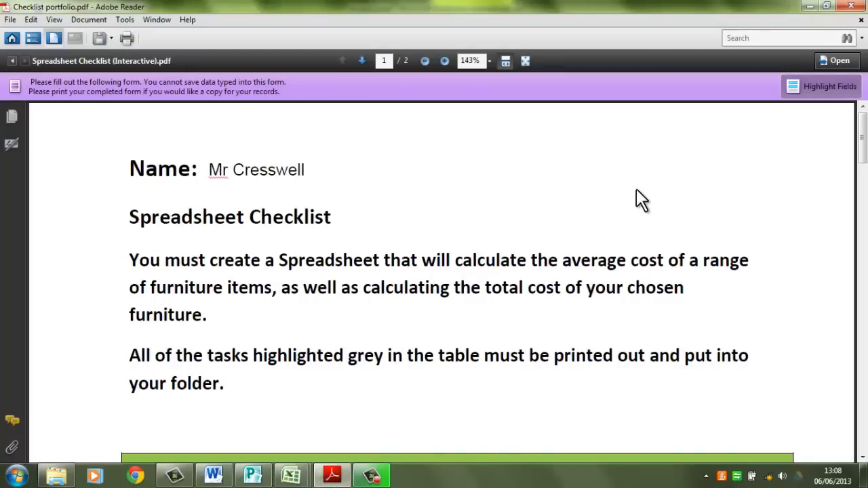
scroll("down", 3)
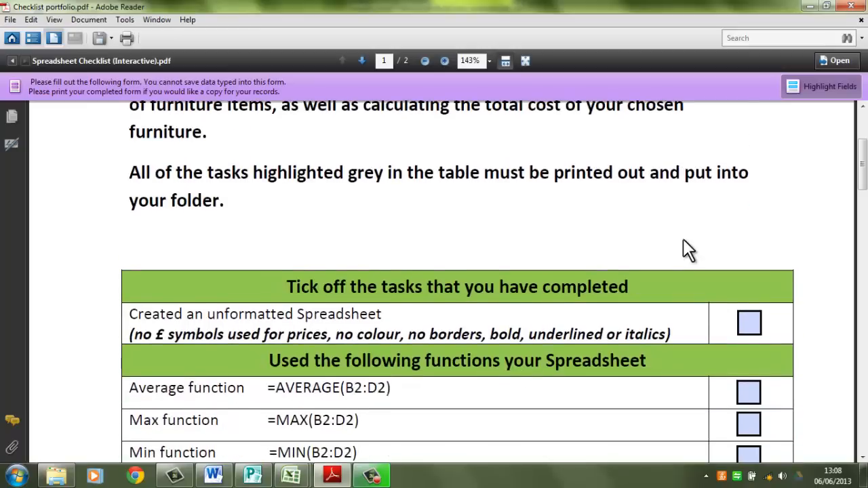
scroll("down", 3)
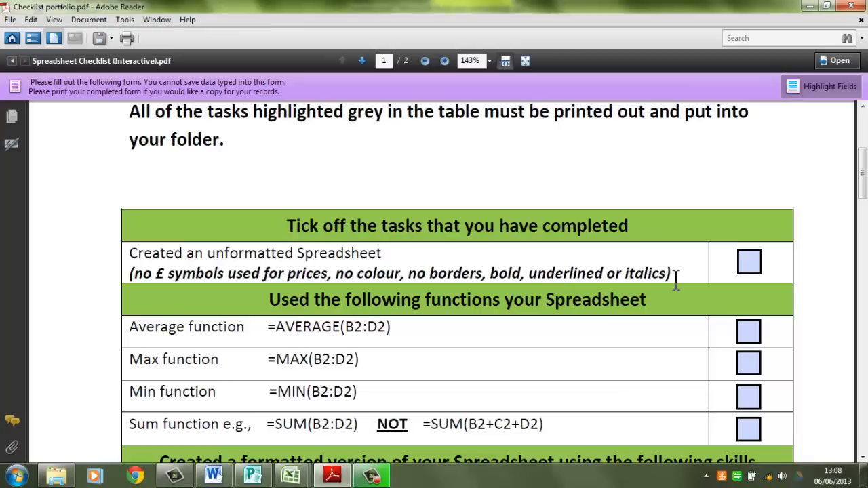
mouse_move(285, 474)
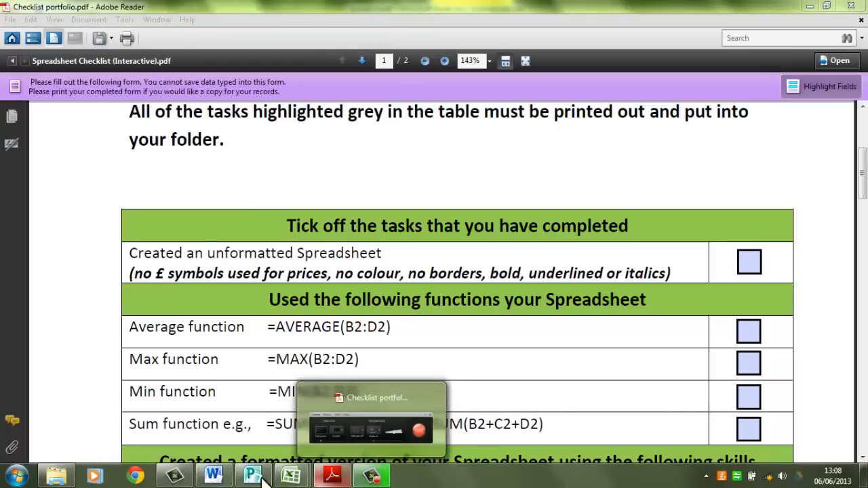
Return to the Spread sheet workbook and show the Final sheet with £449.97 total.
left_click(292, 475)
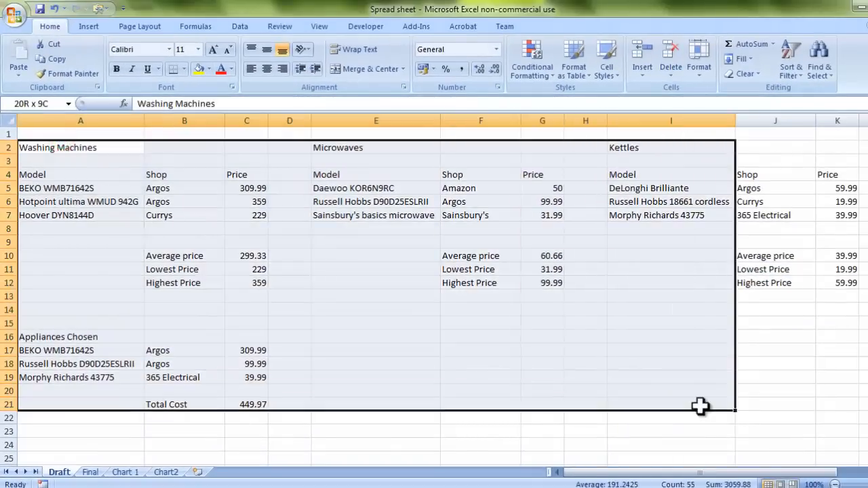
left_click(80, 147)
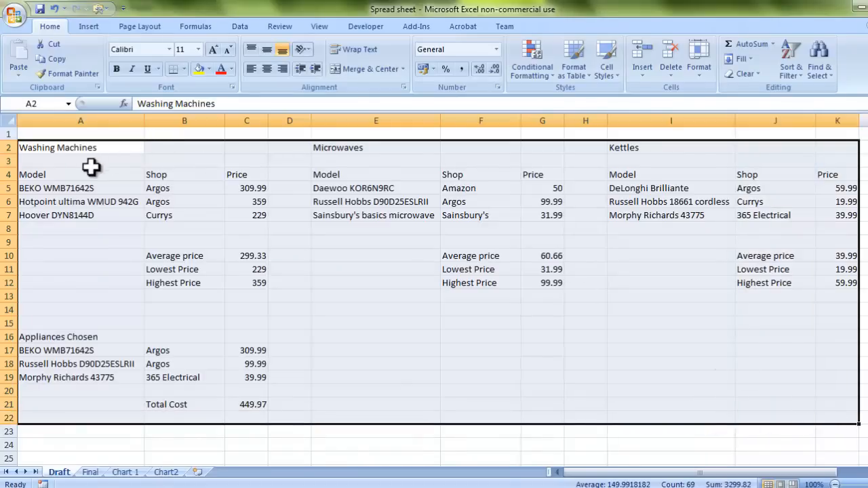
mouse_move(465, 447)
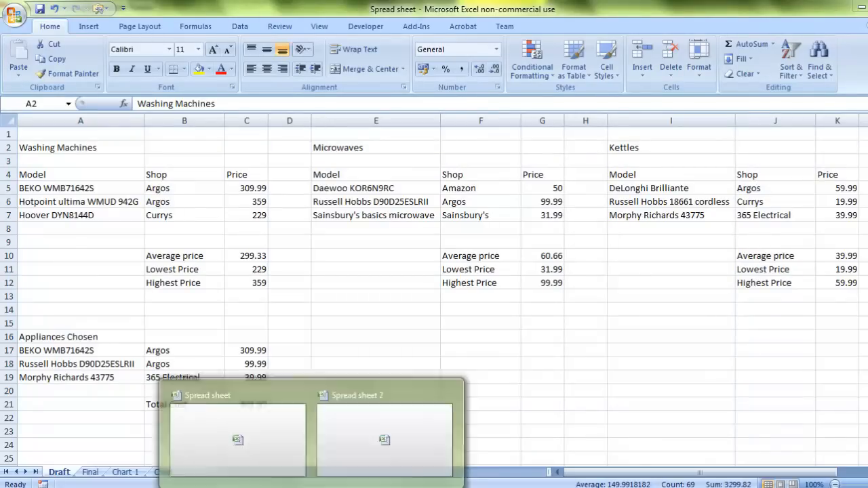
mouse_move(318, 447)
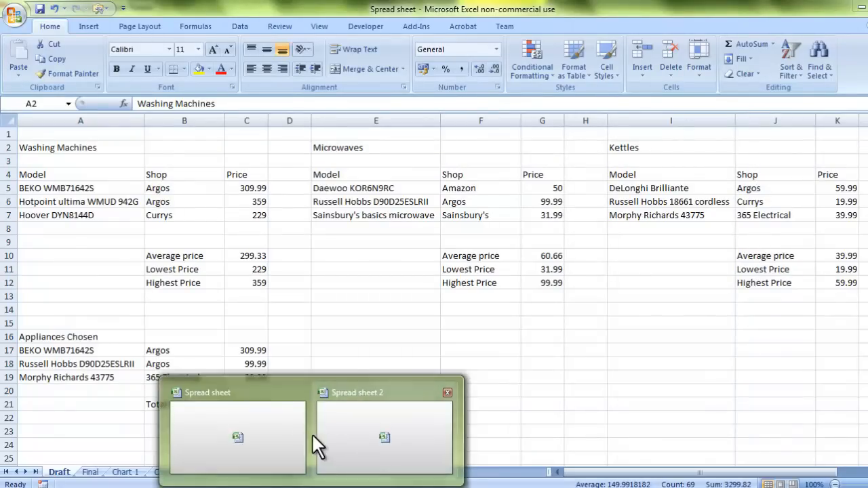
left_click(89, 472)
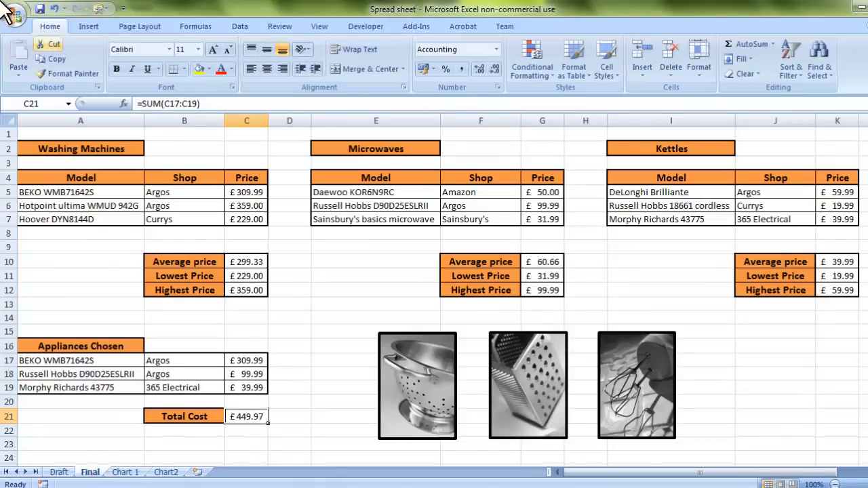
Dismiss the File menu and launch a fresh Excel 2010 Book1 workbook.
left_click(13, 17)
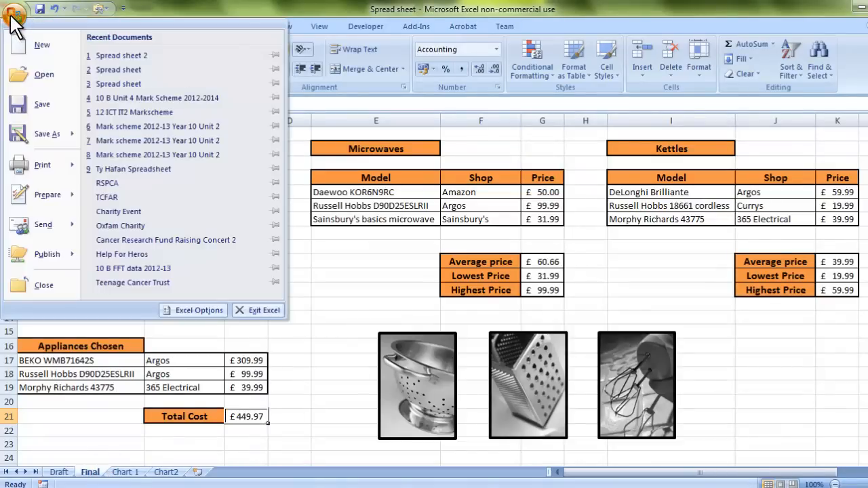
left_click(46, 133)
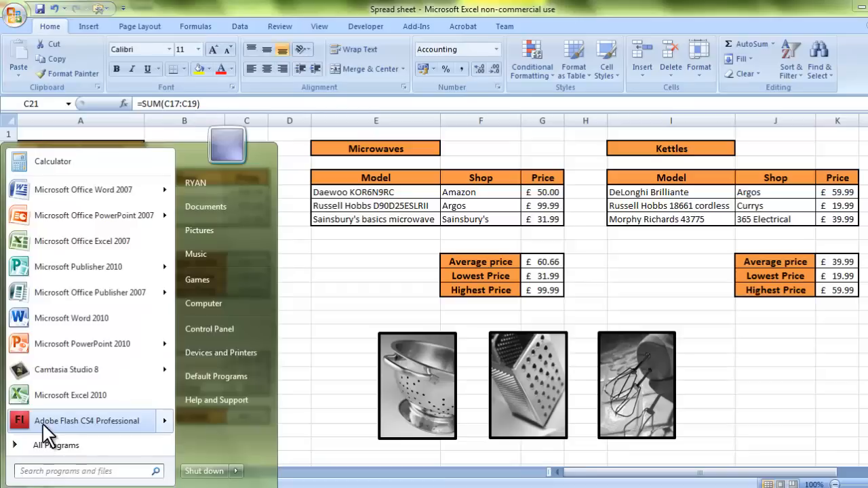
left_click(75, 396)
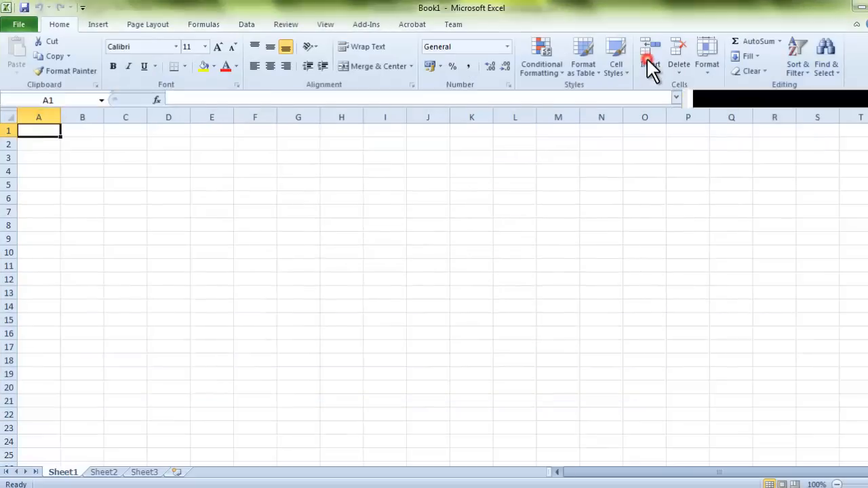
mouse_move(332, 223)
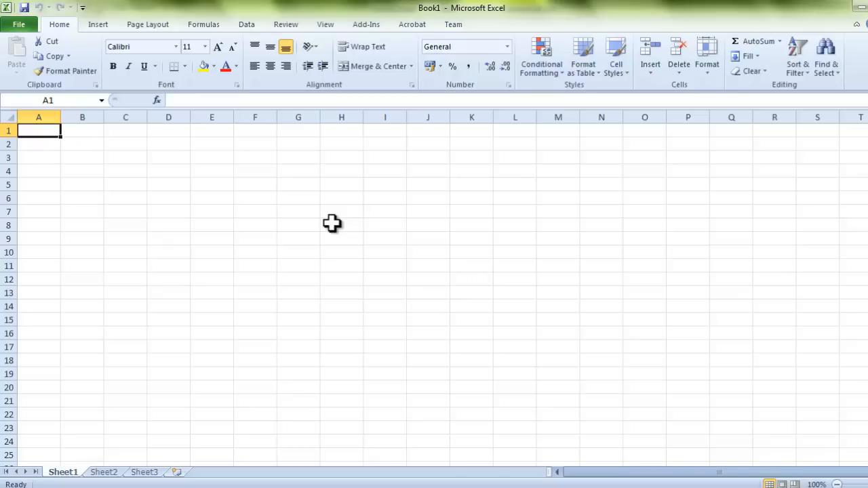
mouse_move(306, 13)
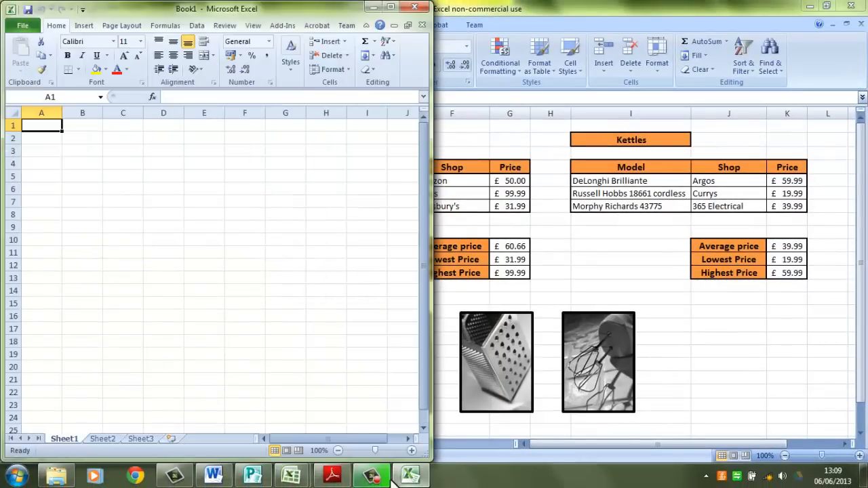
Show the Word search log's product and price columns beside Book1, with B6 selected.
left_click(213, 475)
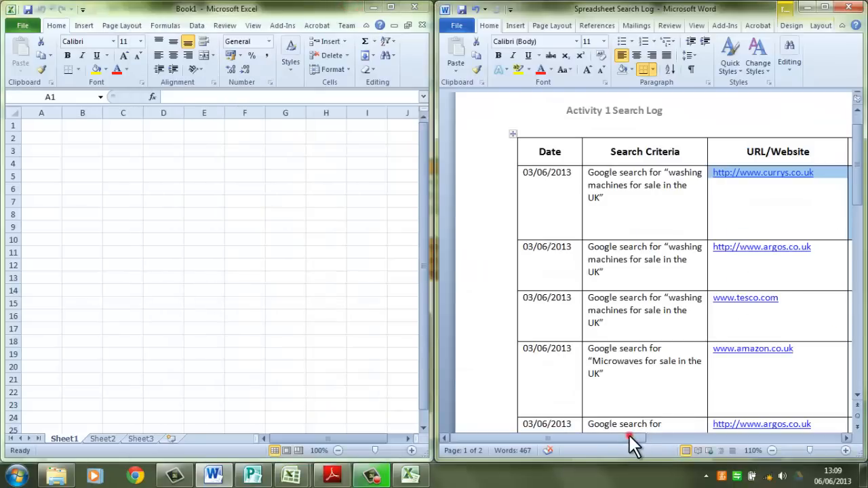
scroll("right", 3)
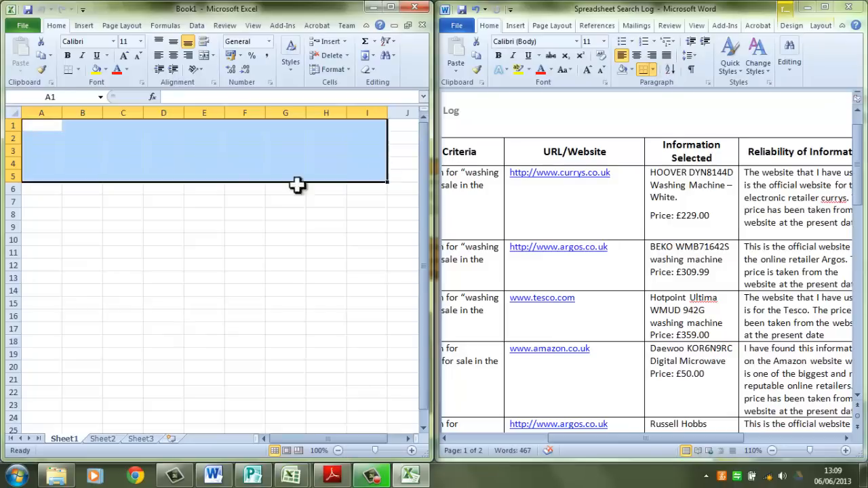
left_click(82, 189)
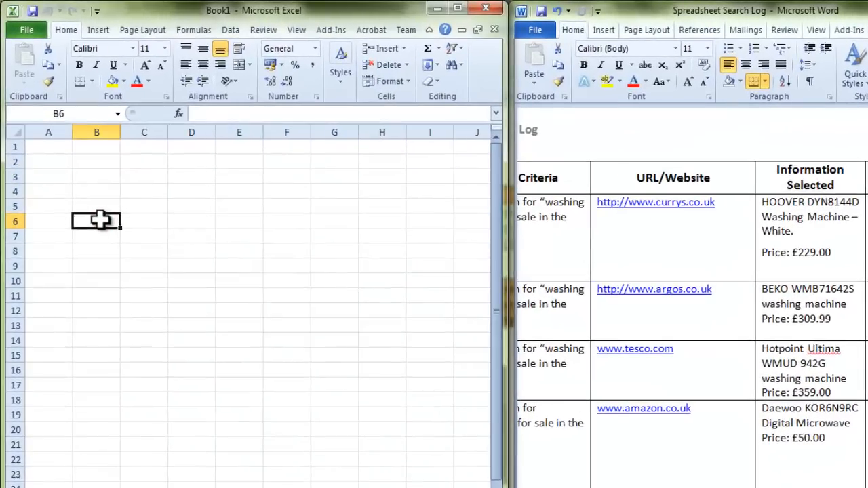
mouse_move(82, 114)
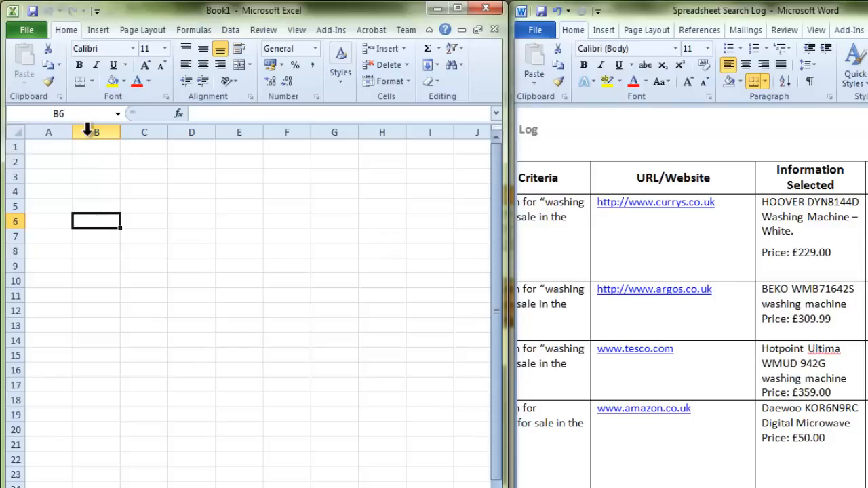
Type the 'Washing Machines' title in B6 and Model, Shop, Price headings in row 8.
type("Was")
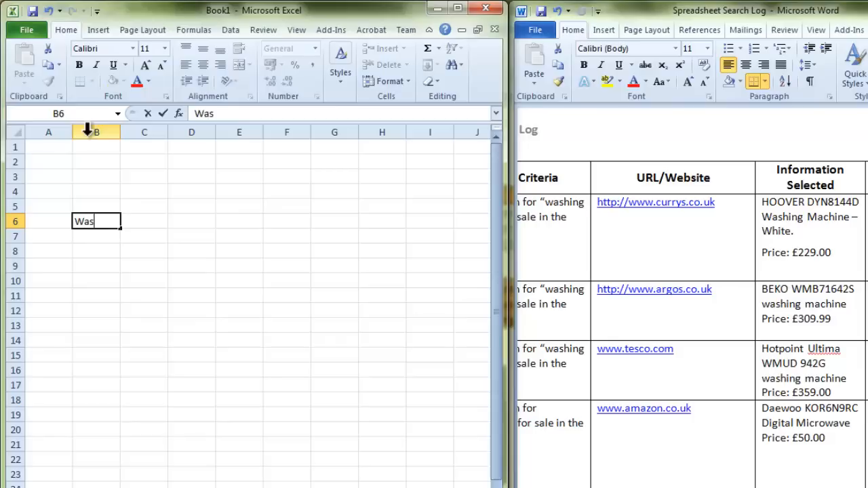
type("hing Mach")
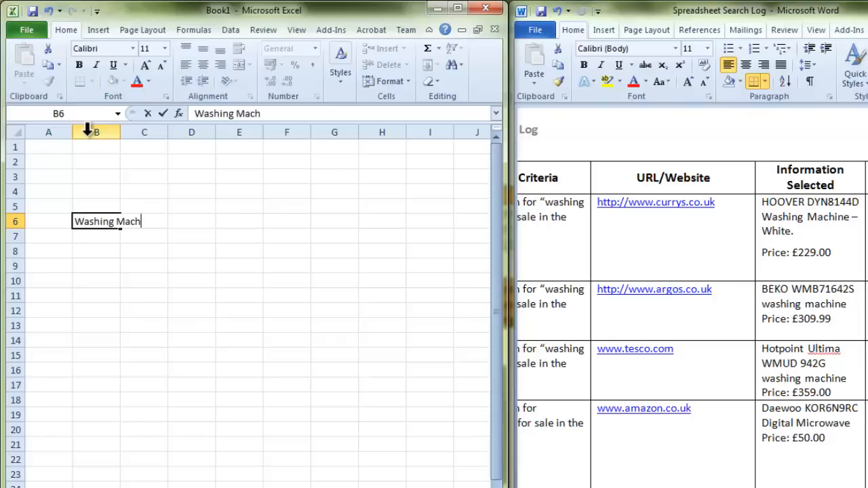
type("ines")
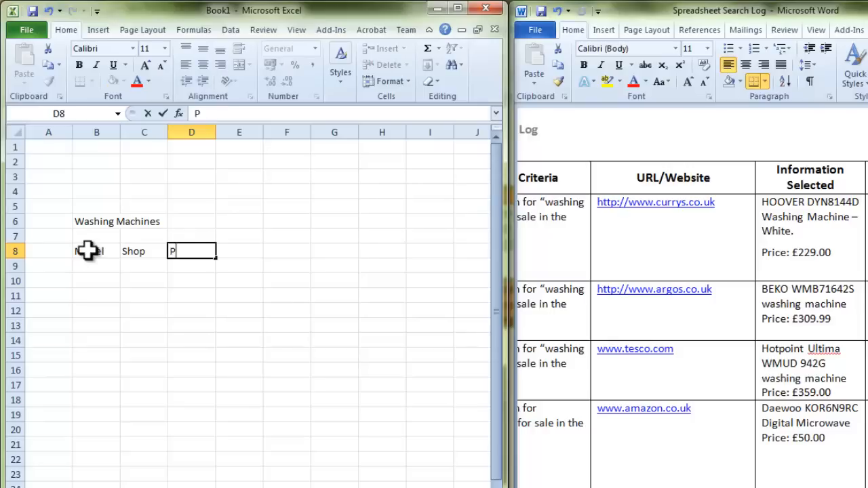
type("Price")
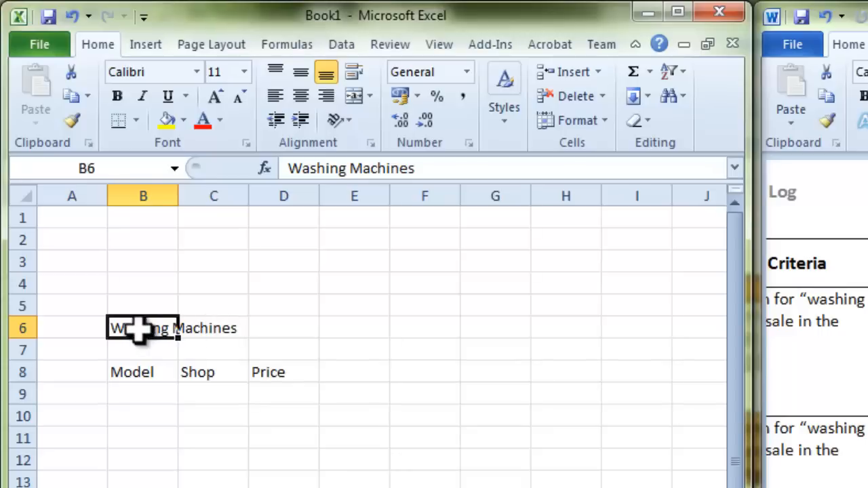
Resize column B until the 'Washing Machines' title fits, ready at cell B9.
left_click(214, 328)
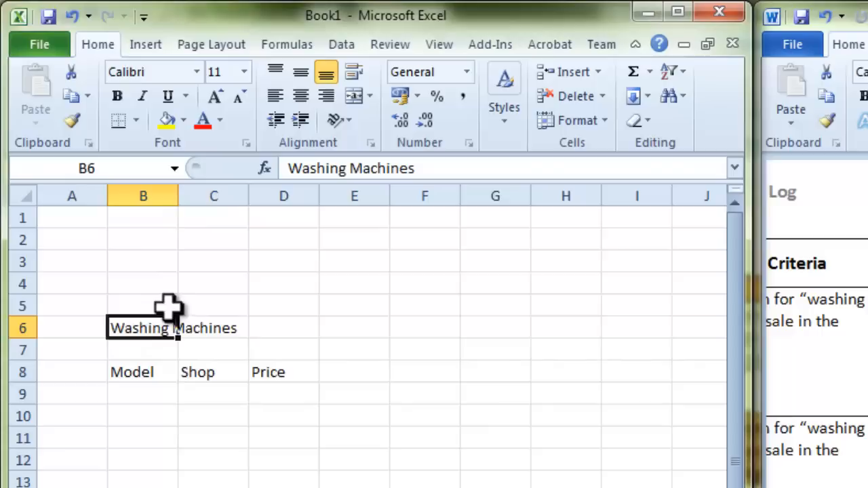
mouse_move(185, 330)
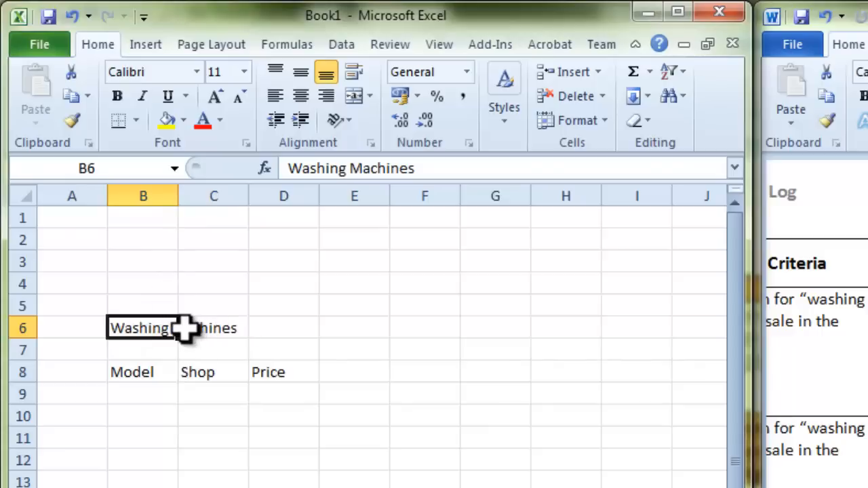
mouse_move(178, 196)
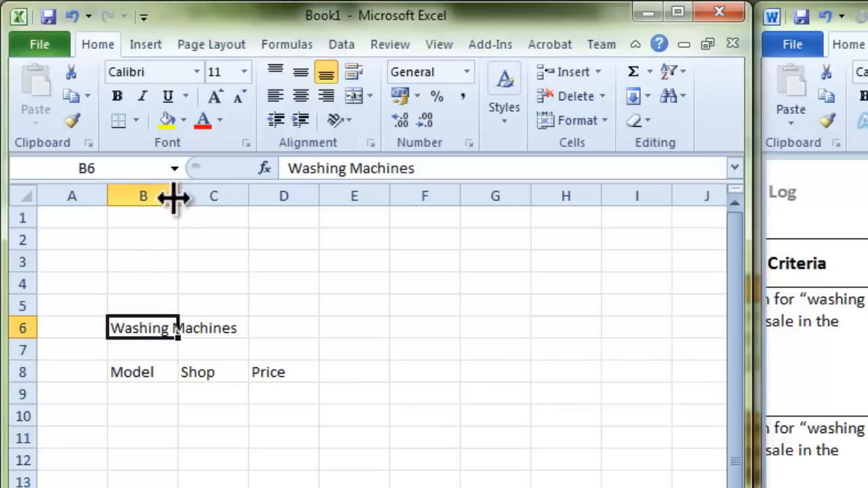
mouse_move(178, 197)
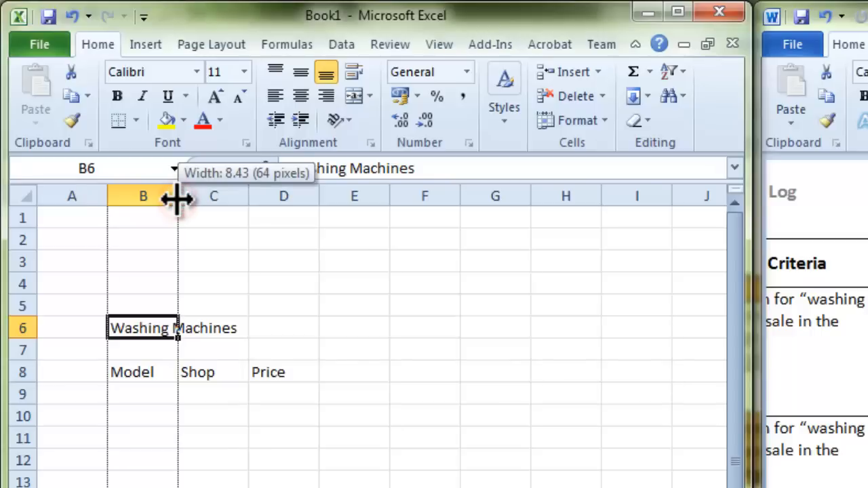
left_click_drag(179, 196, 363, 196)
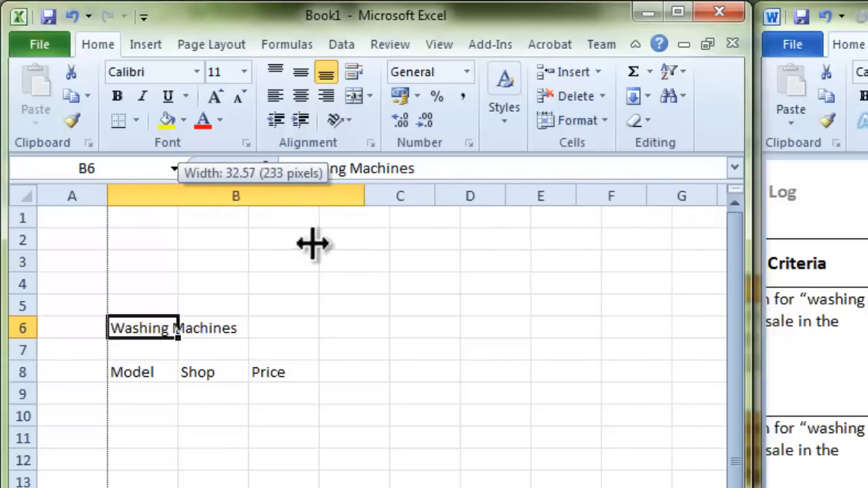
left_click_drag(362, 196, 179, 196)
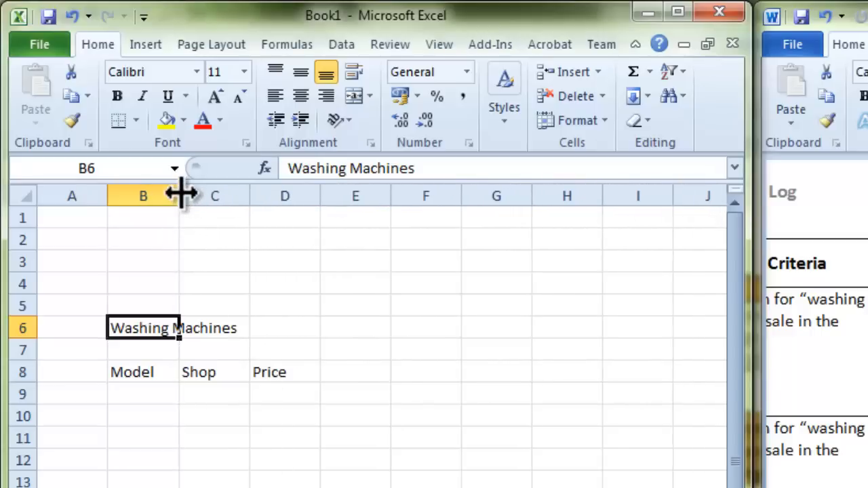
left_click_drag(181, 196, 243, 196)
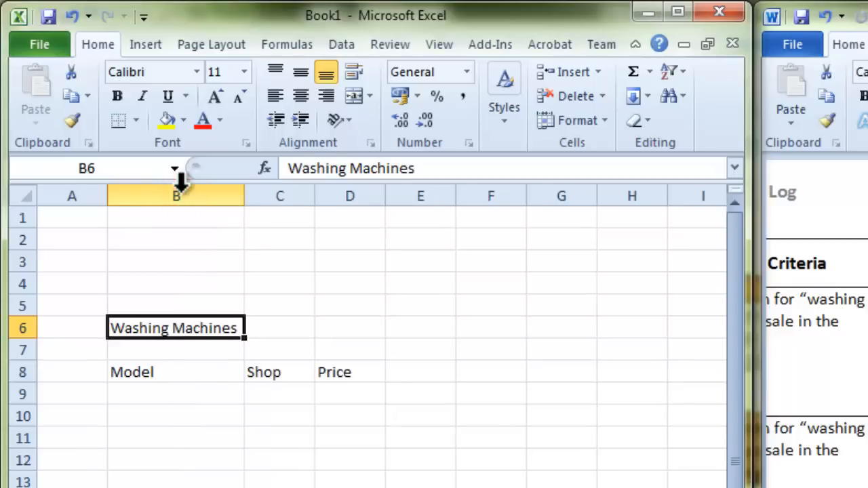
mouse_move(260, 482)
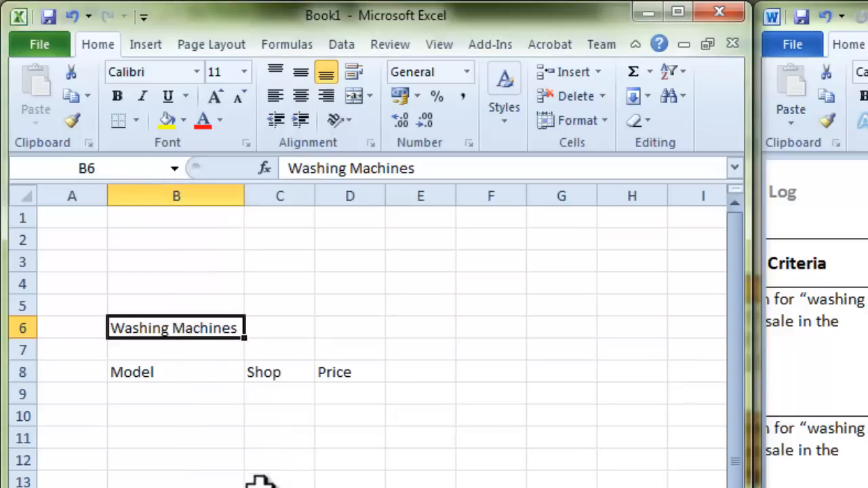
left_click(176, 394)
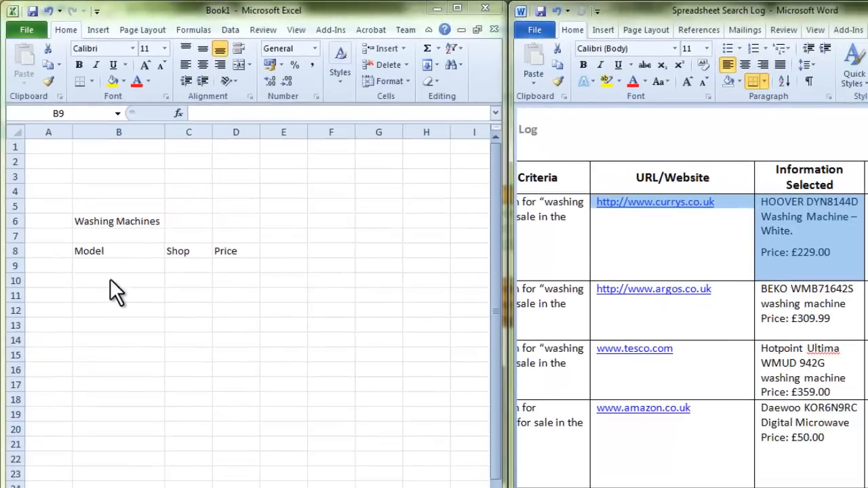
Enter Hoover DYN8144D, Currys and 229 across row 9.
left_click(118, 265)
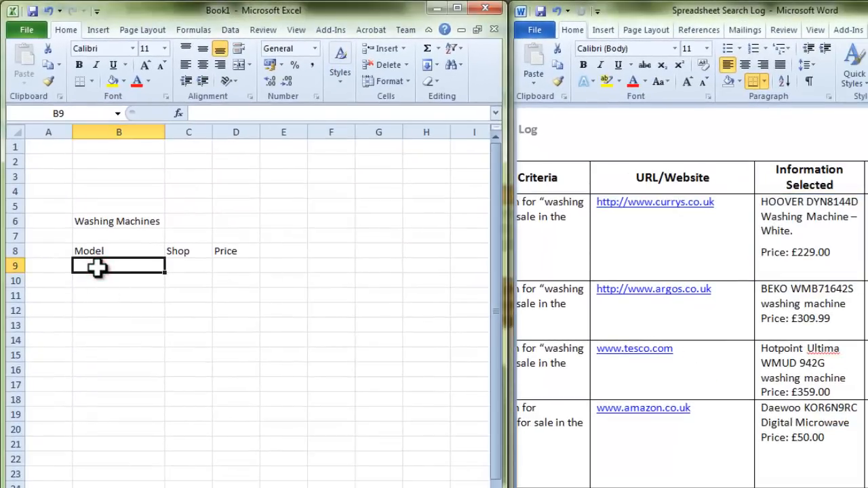
type("Hoover")
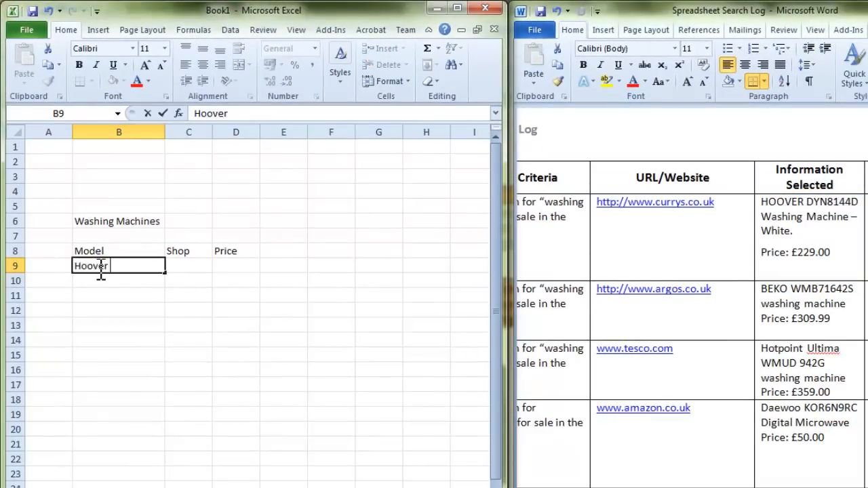
type("DYN")
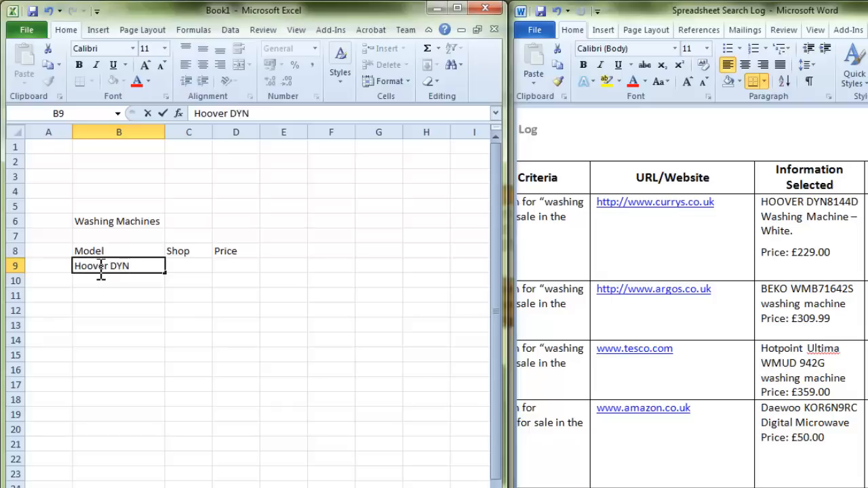
type("8")
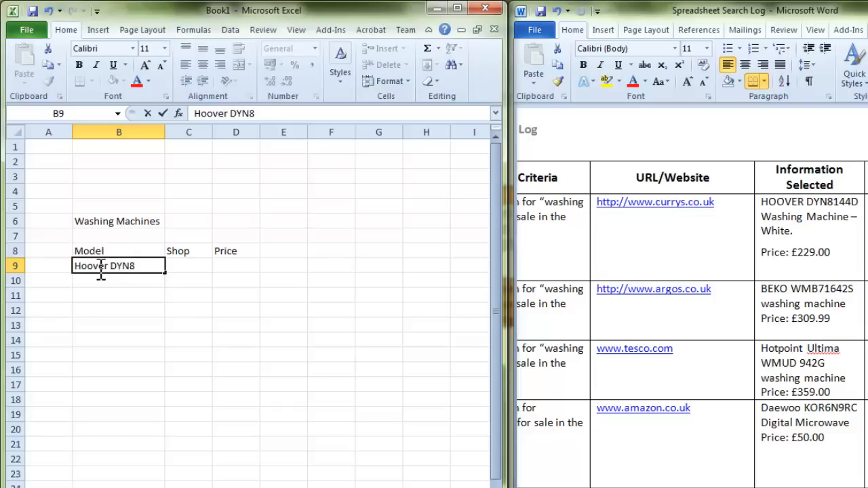
type("144")
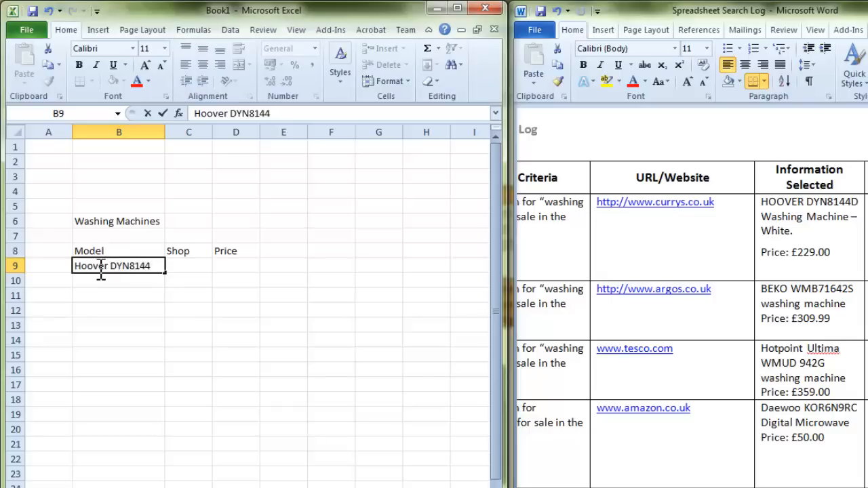
type("D")
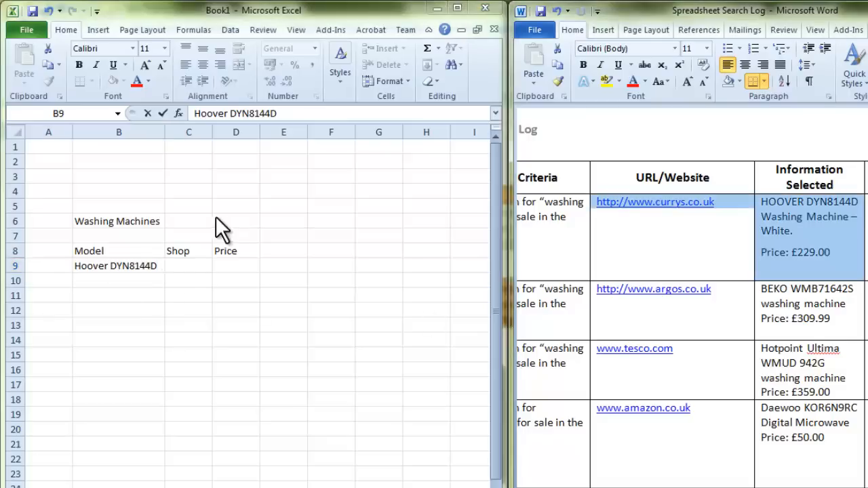
type("cU")
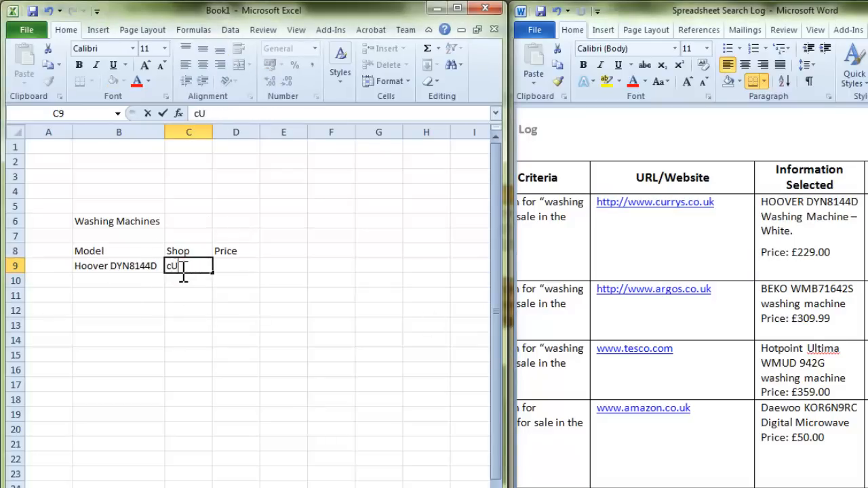
type("Currys")
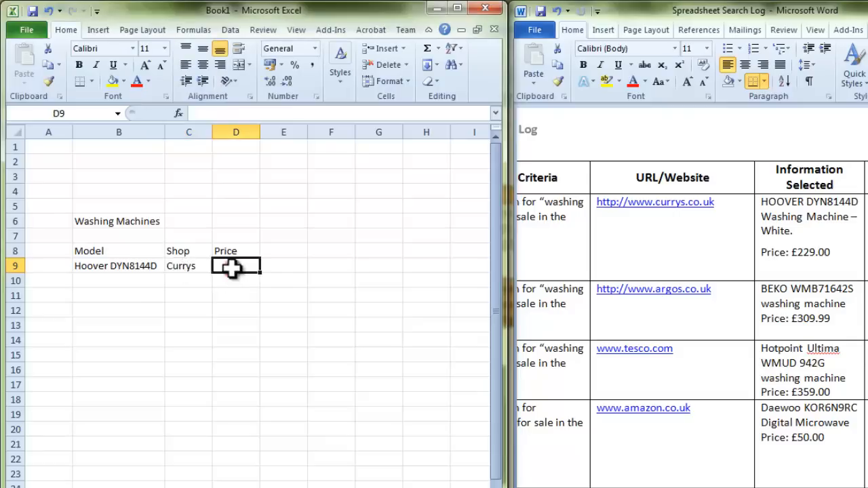
type("229")
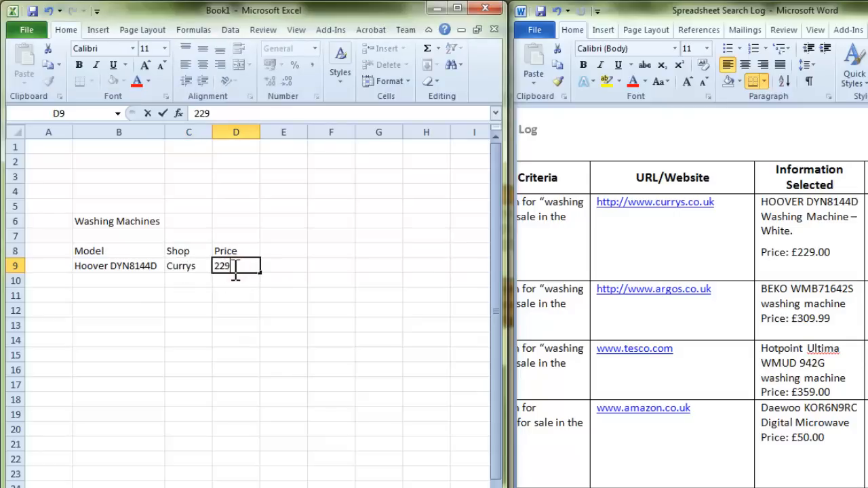
mouse_move(116, 282)
type("B")
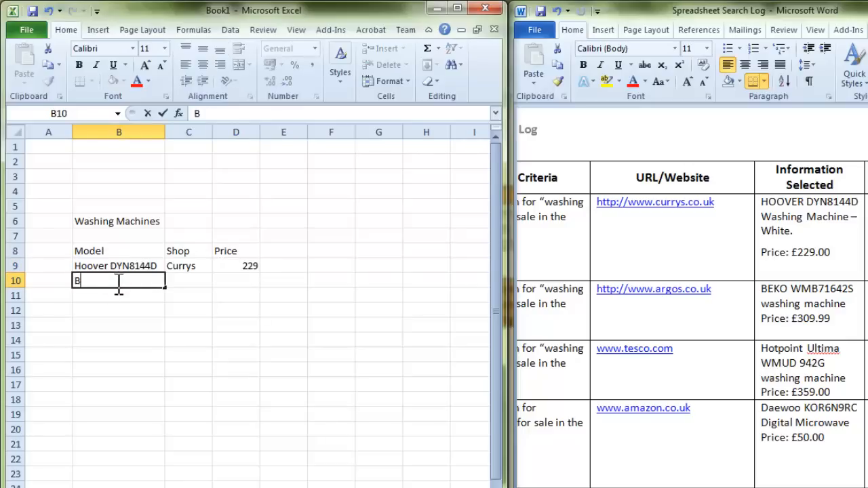
Enter BEKO WMB71642s, Argos and 309.99 across row 10.
type("e")
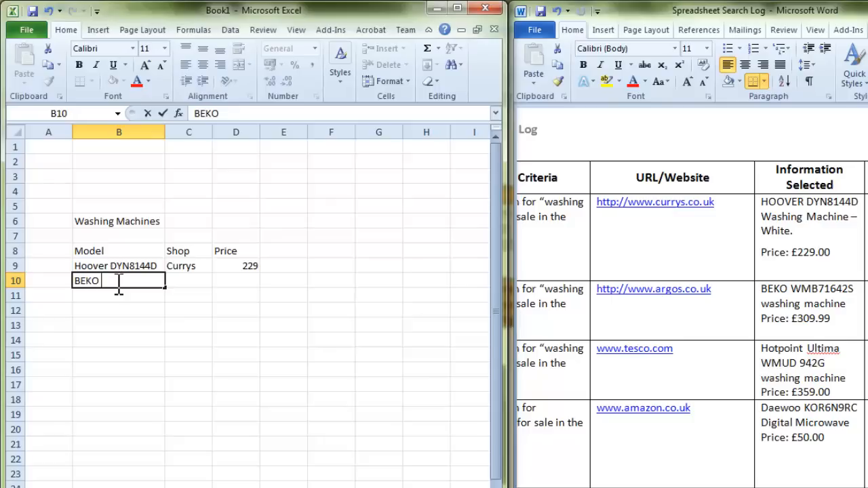
type("WMB")
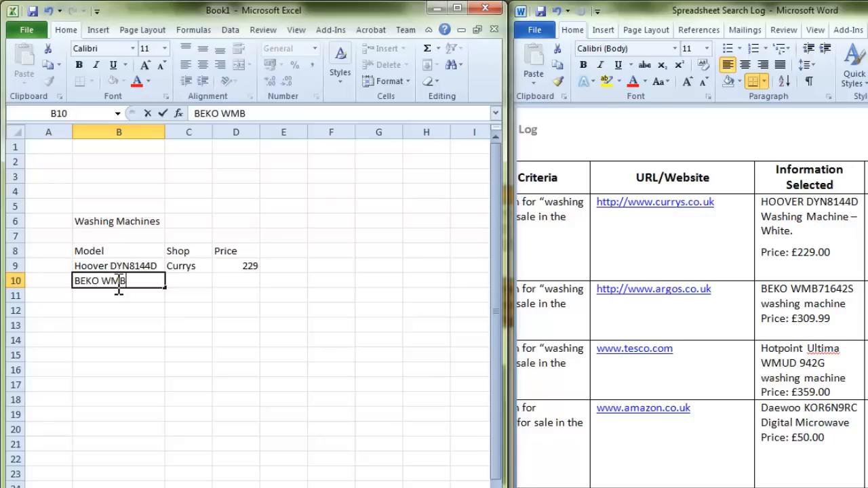
type("7")
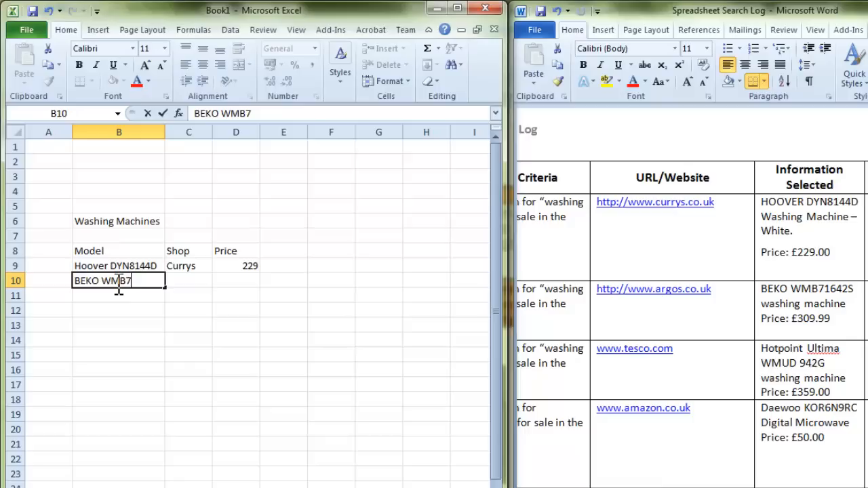
type("163")
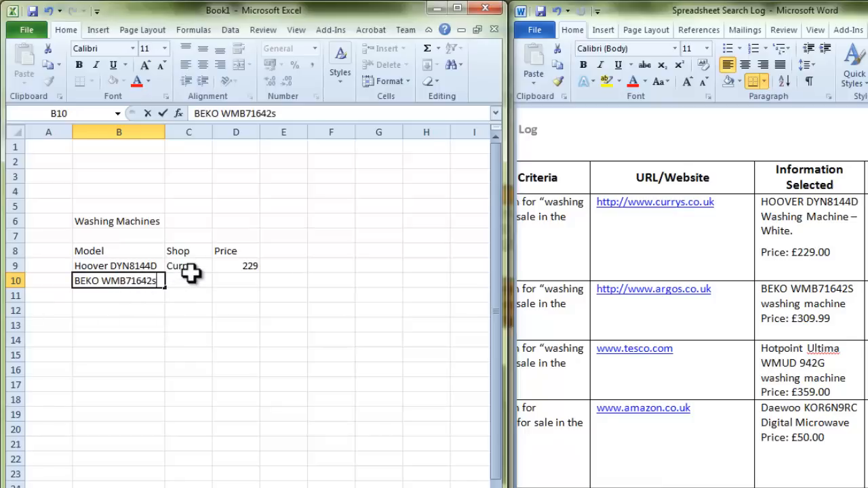
type("Arg")
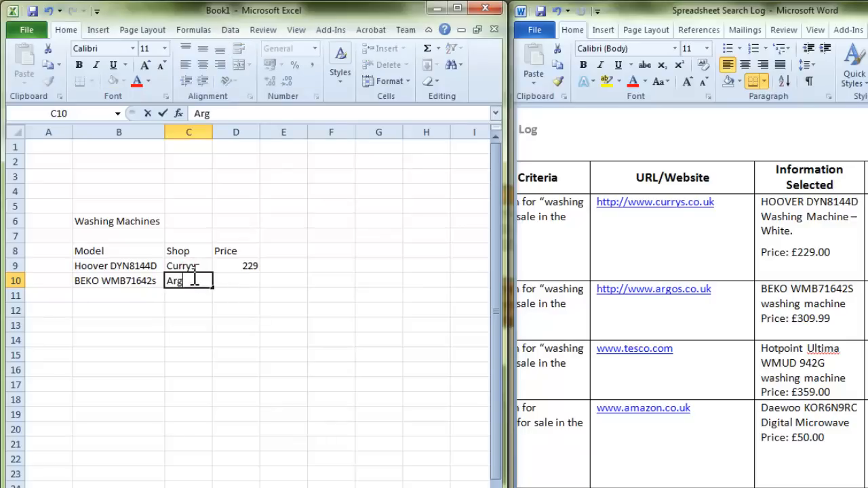
type("os")
left_click(236, 281)
type("309.99")
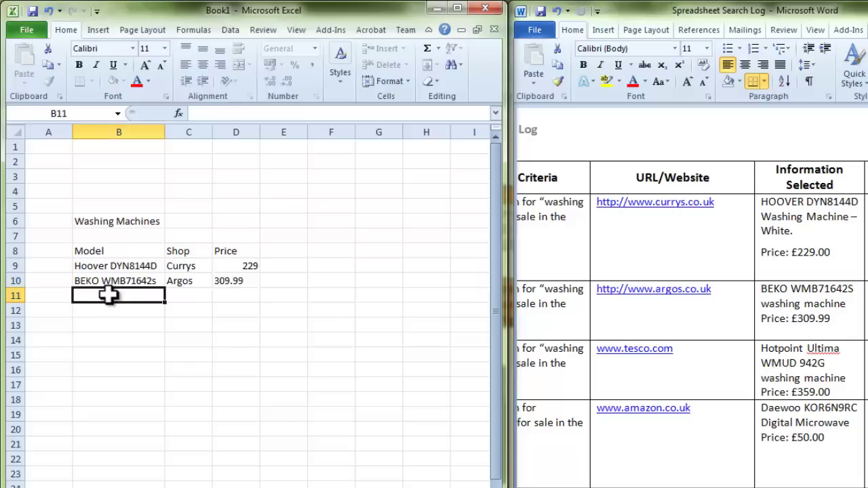
Enter Hotpoint and Ultima WMUD 942G in row 11.
type("Hoover DYN8144D")
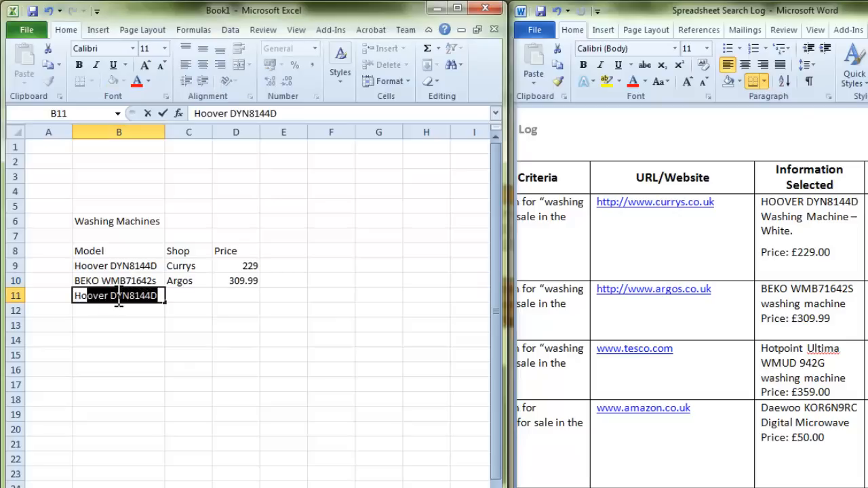
type("Hotpoint")
left_click(189, 295)
type("Ulti")
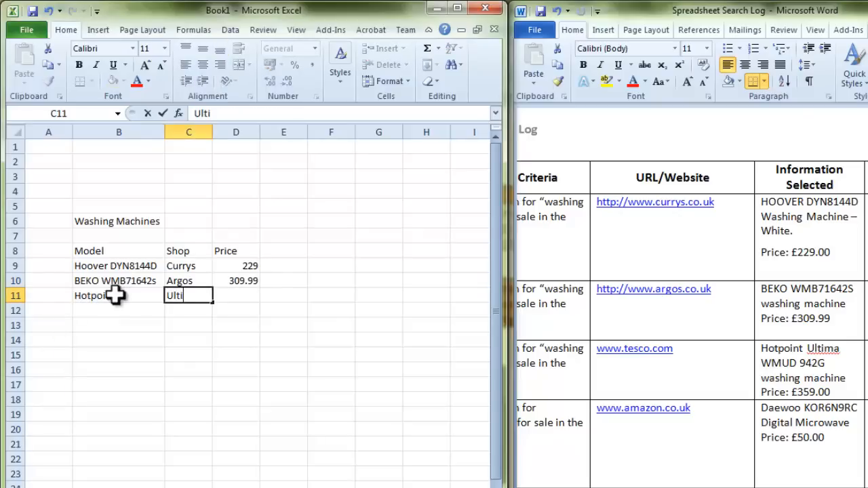
type("ma")
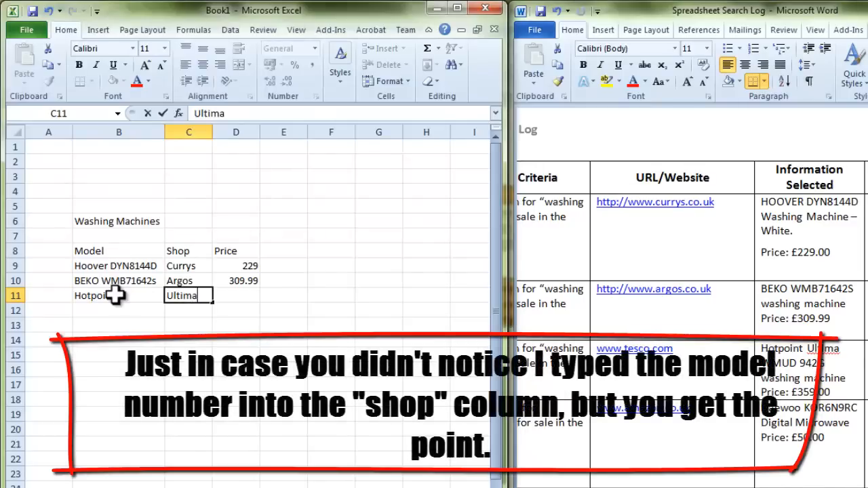
type("WM")
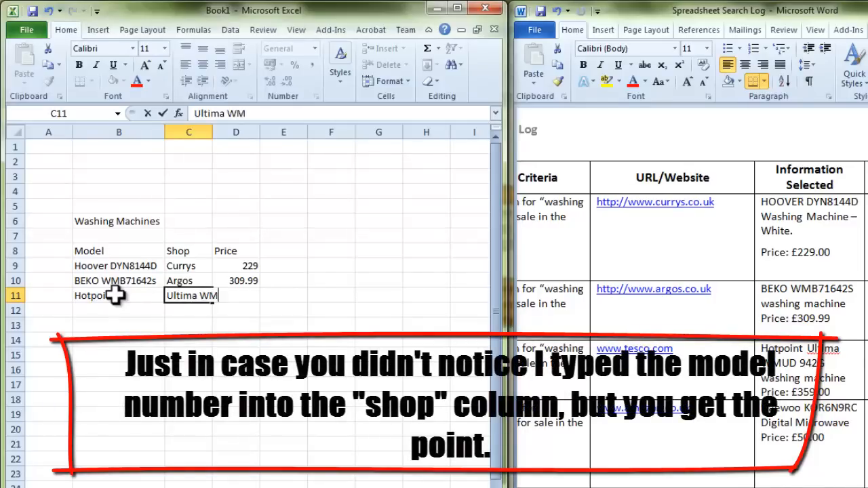
type("UD")
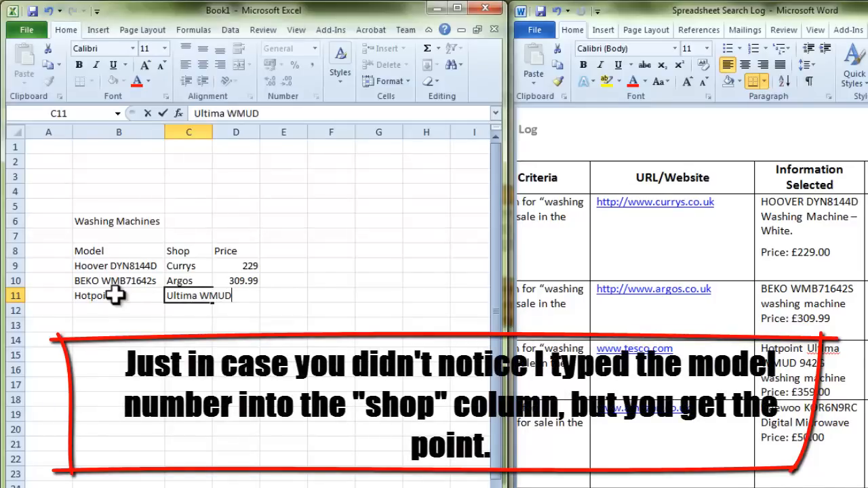
type("94")
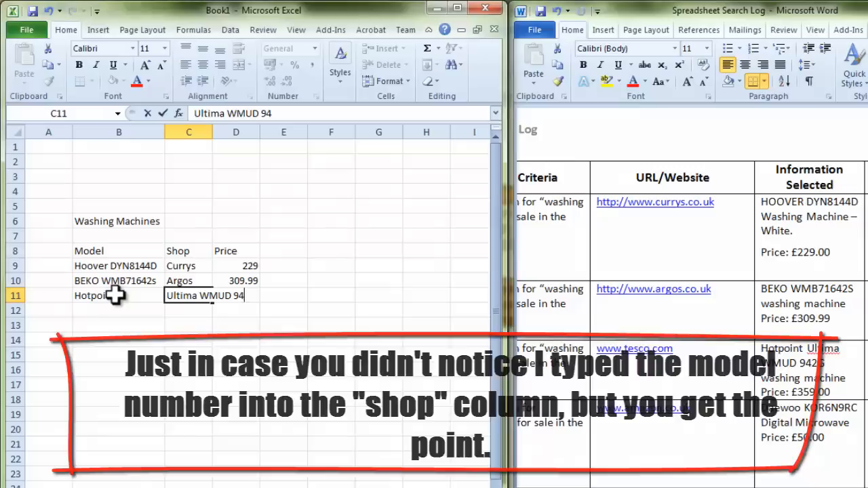
type("2G")
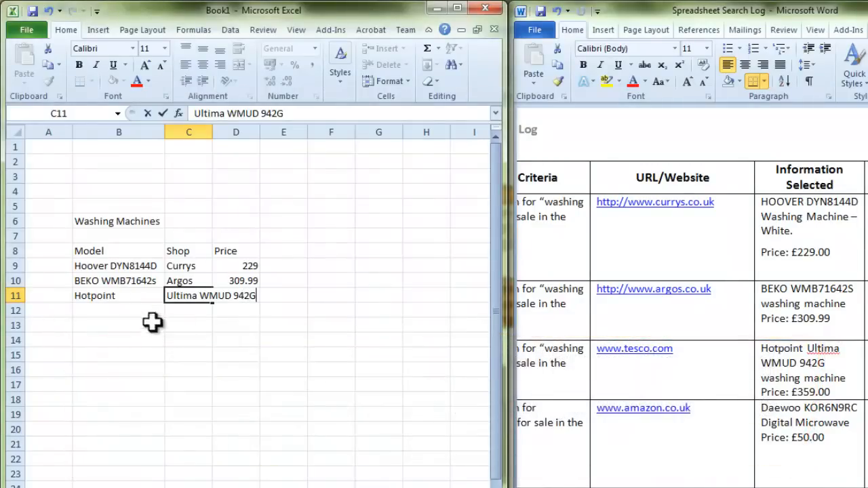
left_click(331, 280)
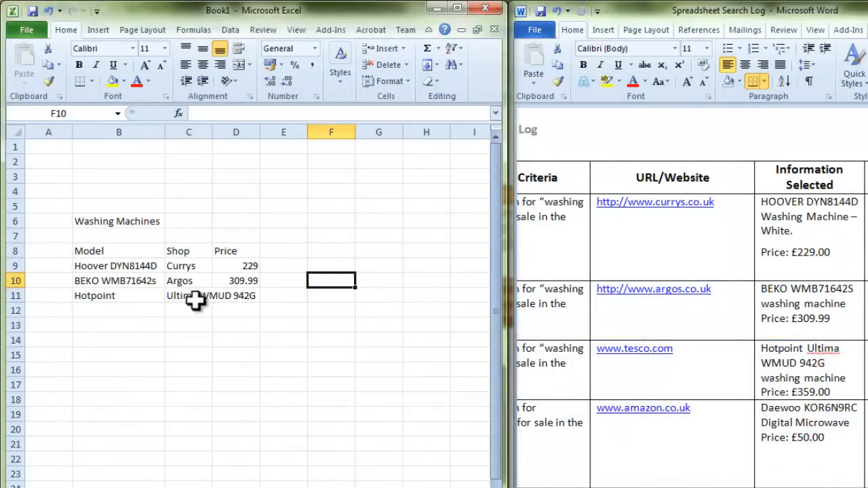
mouse_move(216, 132)
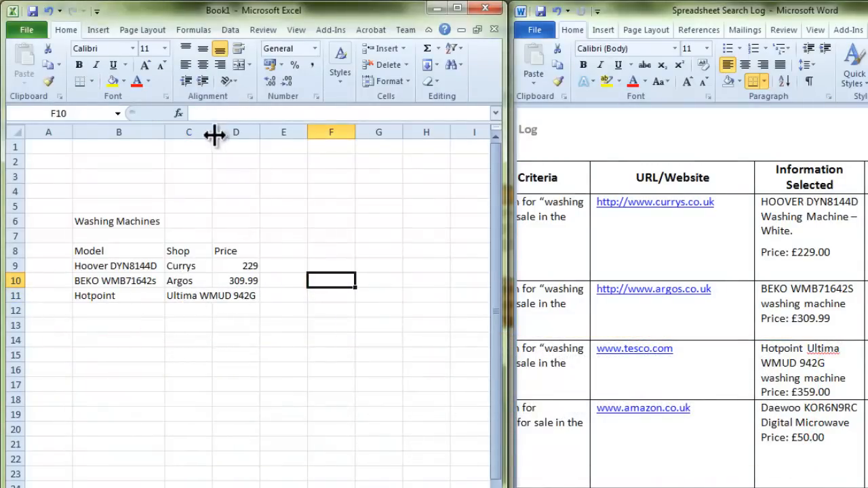
Widen the Shop column and enter the 359.99 price in D11.
left_click_drag(213, 132, 285, 132)
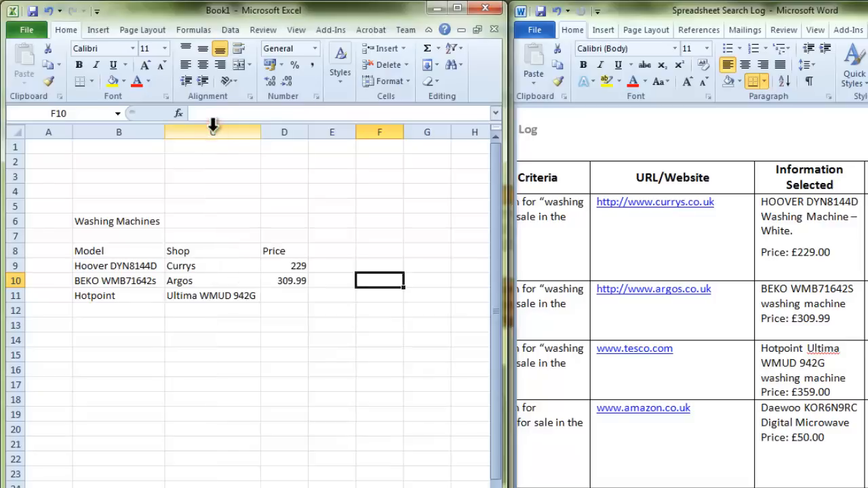
left_click(284, 295)
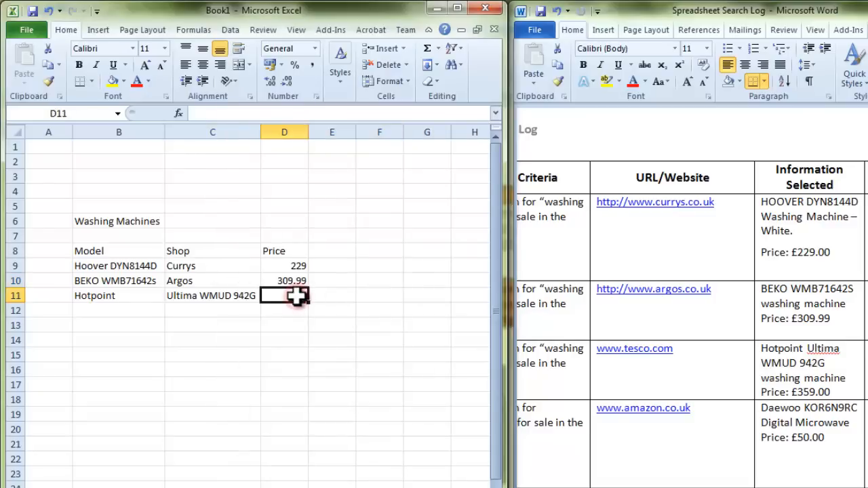
type("359.99")
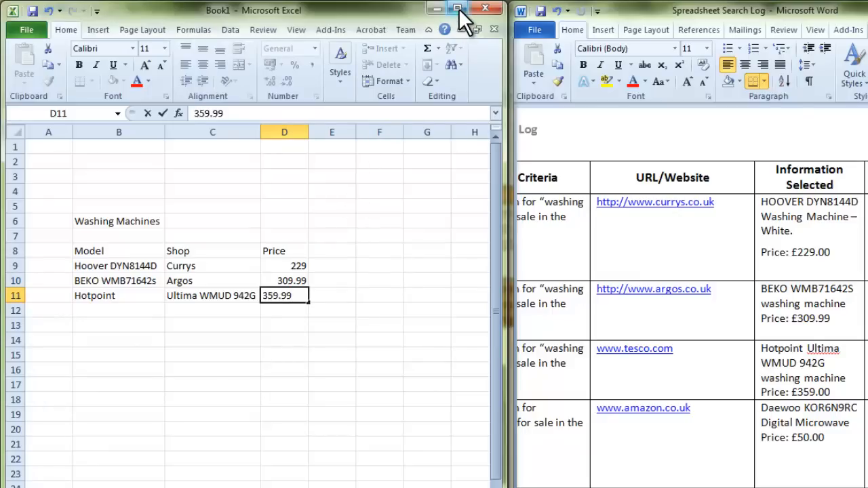
Maximize the Excel window and enter 'Microwaves' labels in B14 and G6.
left_click(457, 8)
type("m")
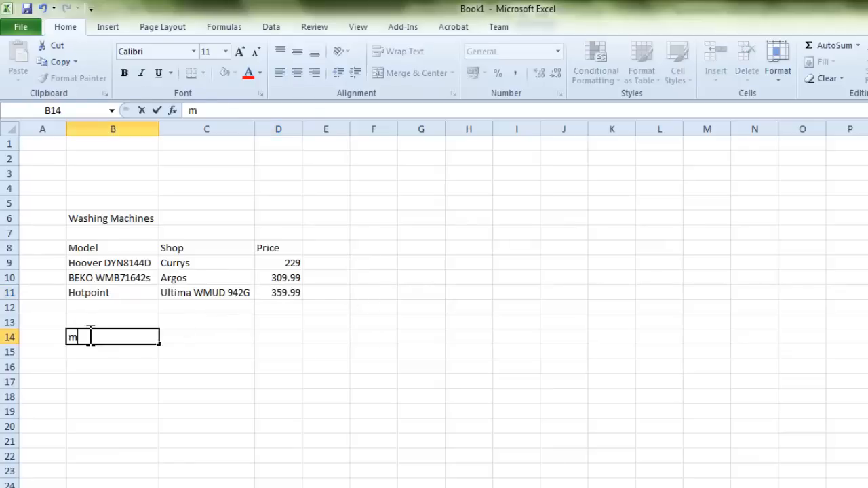
type("ICROWAVES")
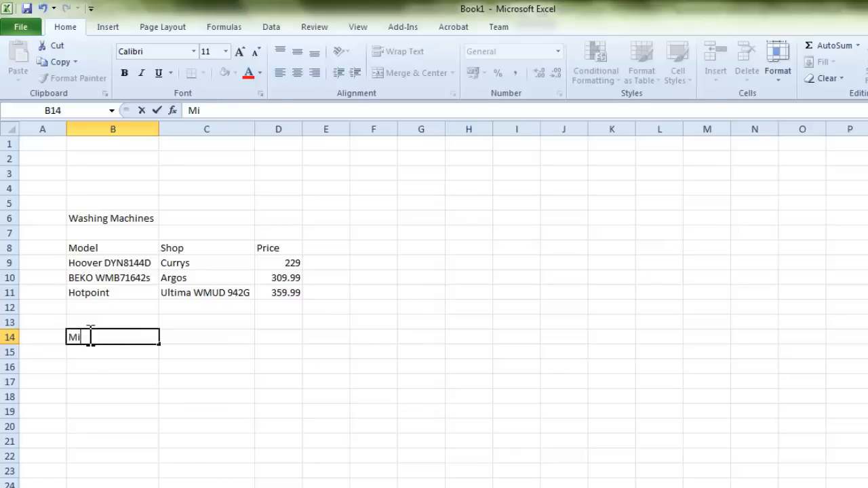
type("crowaves")
left_click(421, 219)
type("M")
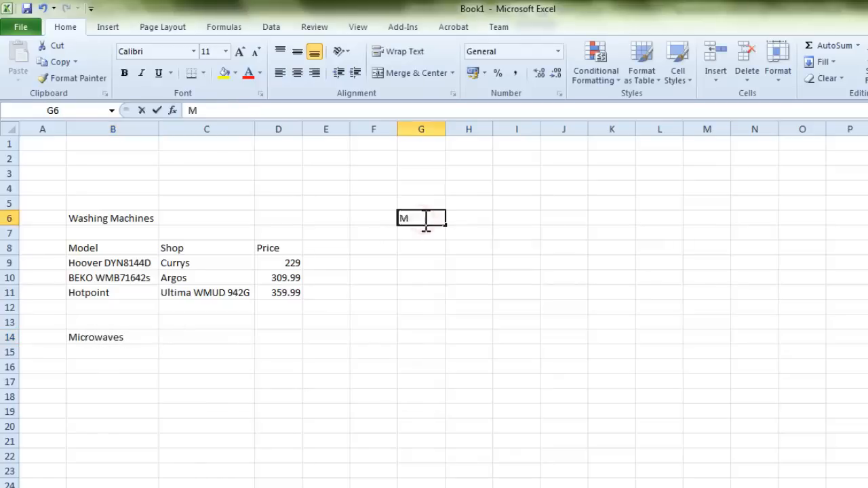
type("icrowaves")
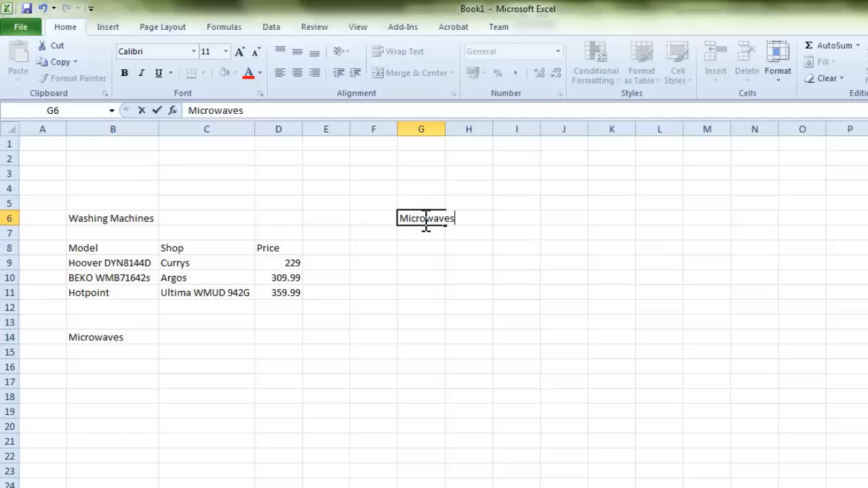
left_click(469, 188)
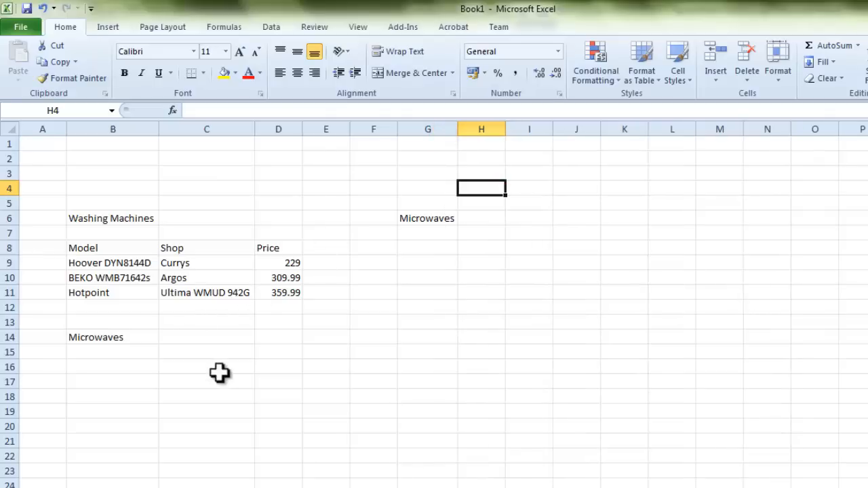
mouse_move(215, 305)
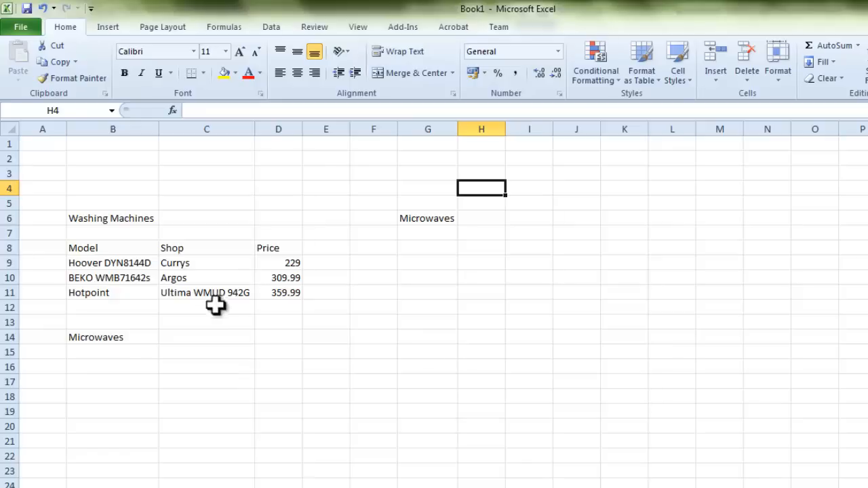
mouse_move(187, 277)
type("A")
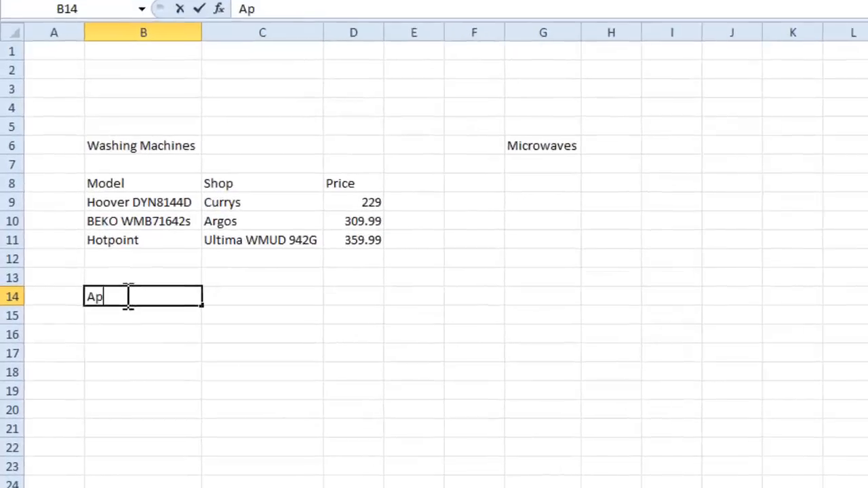
Enter the 'Appliances Chosen' heading in B14.
type("pliances")
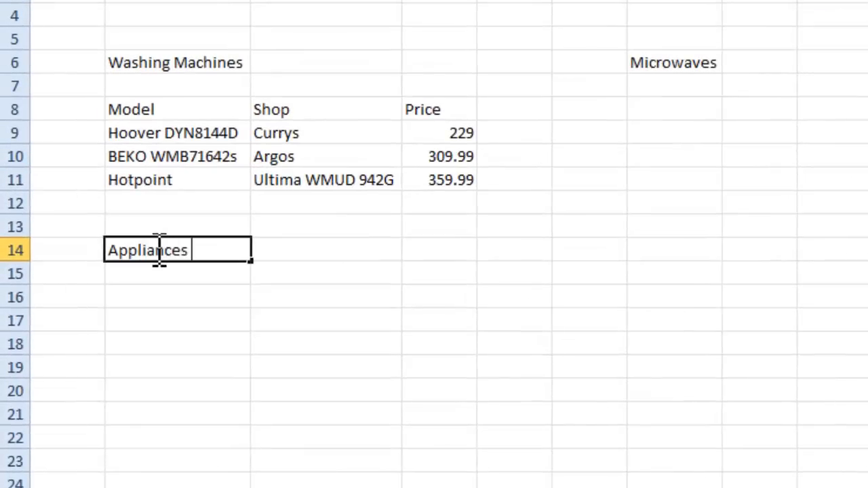
type("Chosen")
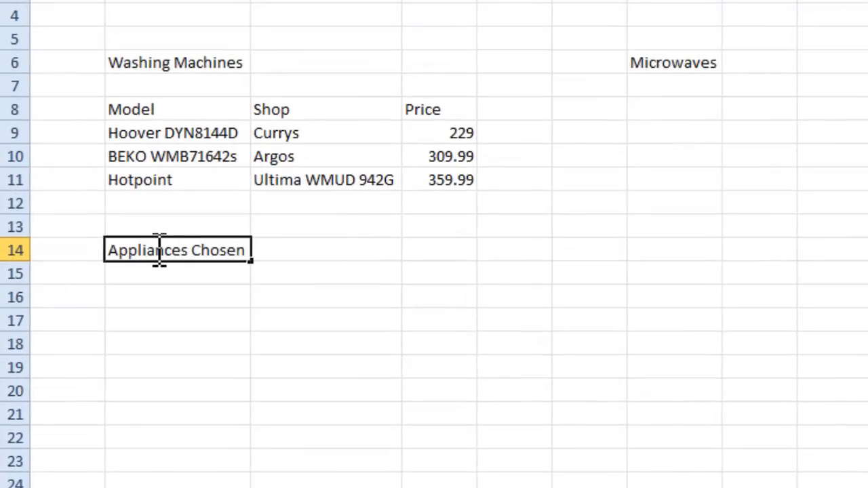
left_click(177, 273)
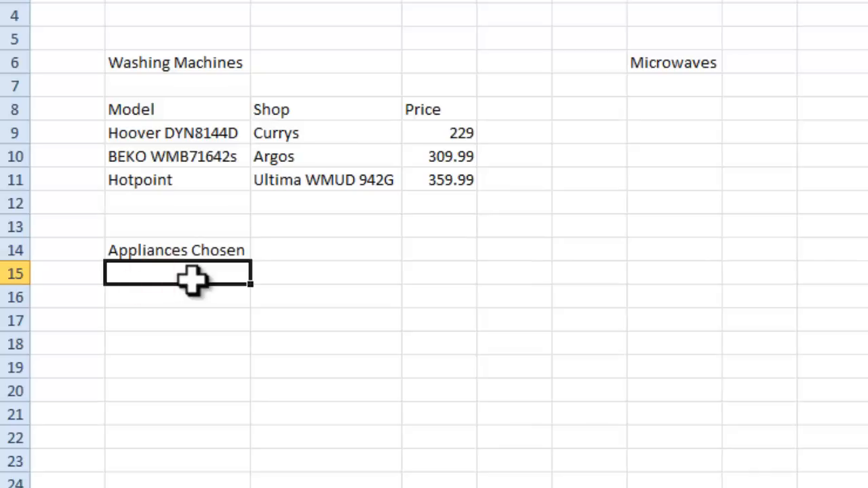
Add Model, Shop and Price column headings in B16, C16 and D16.
type("Model")
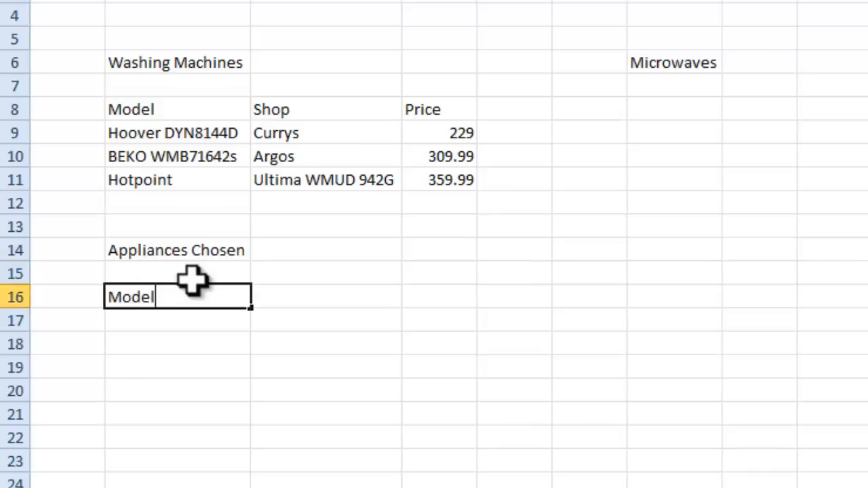
type("Shop")
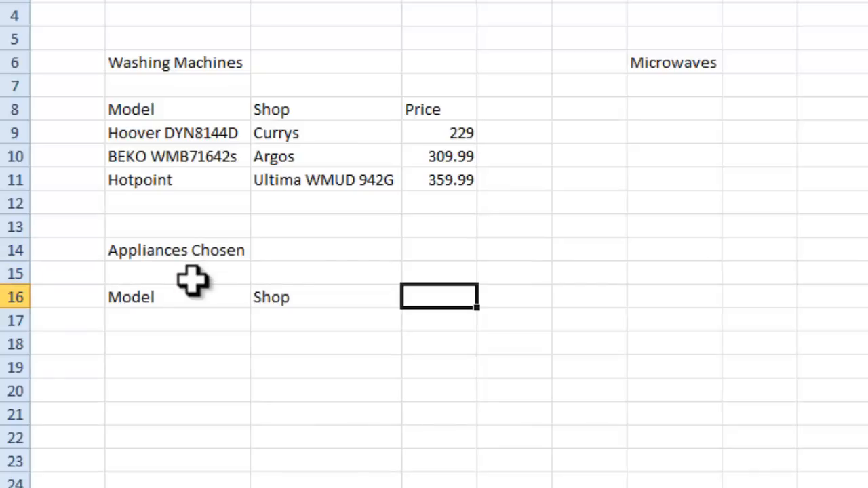
type("Price")
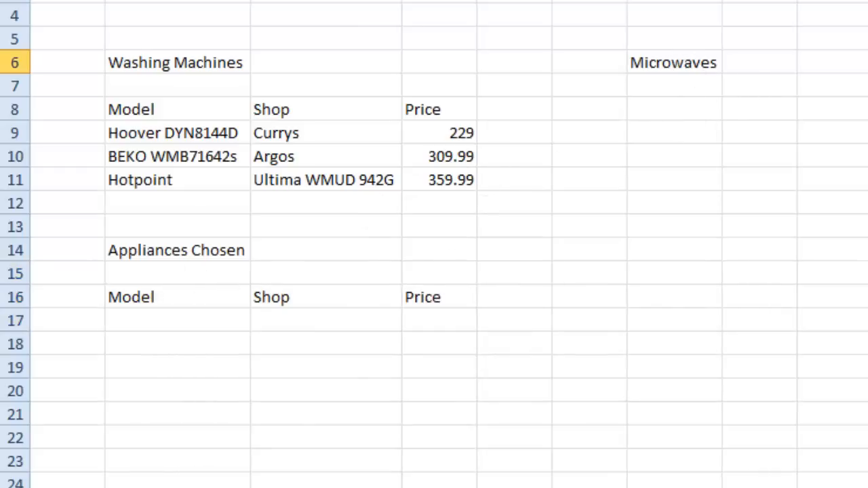
mouse_move(489, 194)
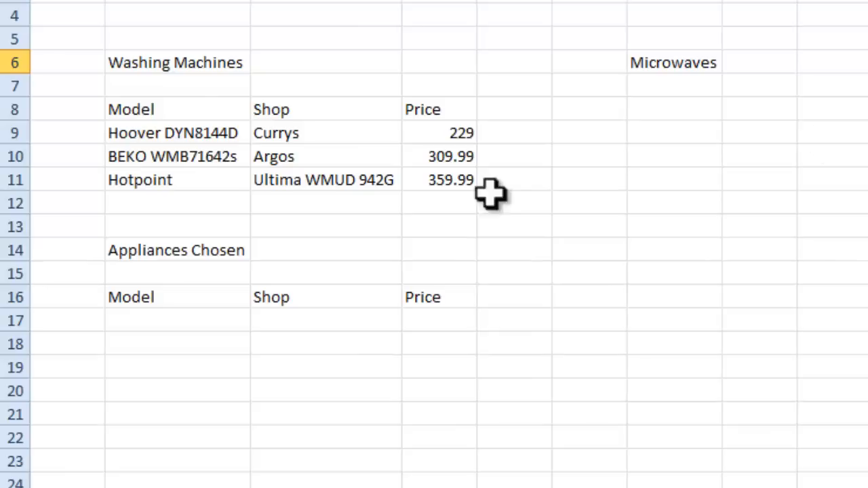
left_click(176, 156)
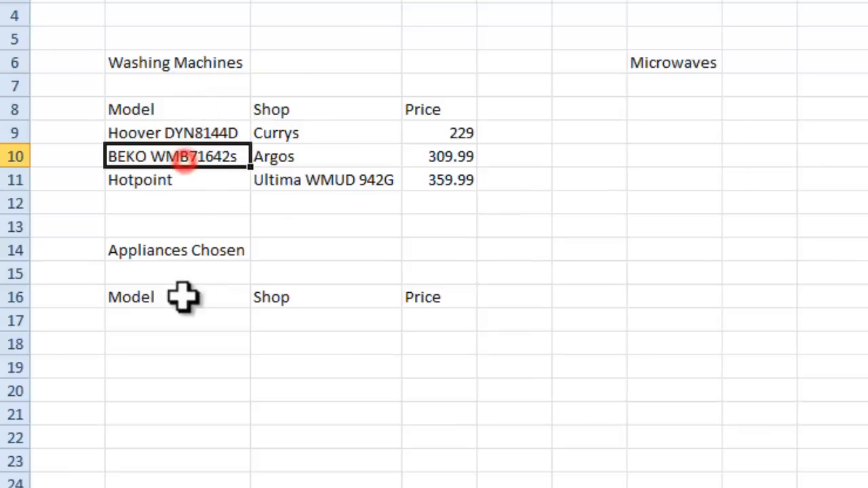
mouse_move(668, 159)
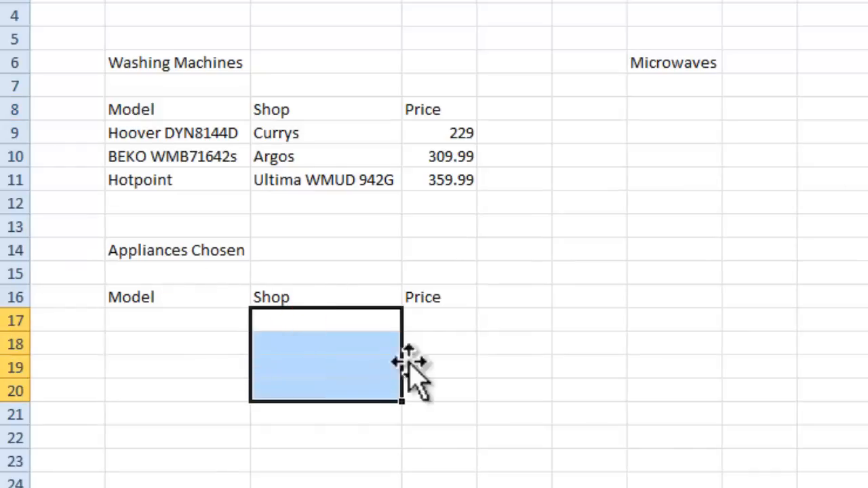
left_click_drag(326, 356, 439, 356)
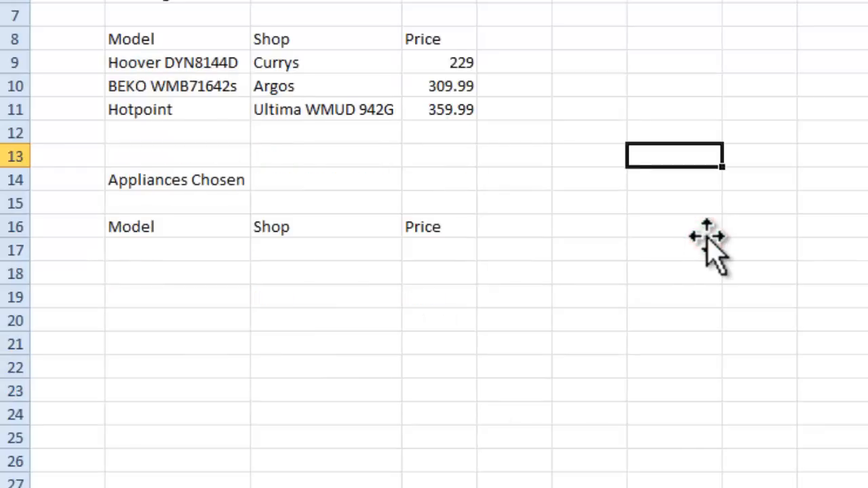
mouse_move(431, 353)
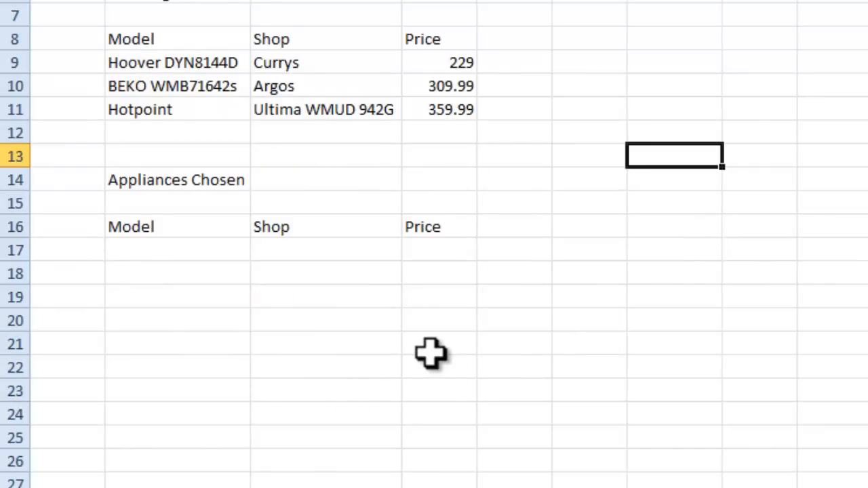
Type the 'Total Furniture Cost' label into cell C21.
left_click(439, 344)
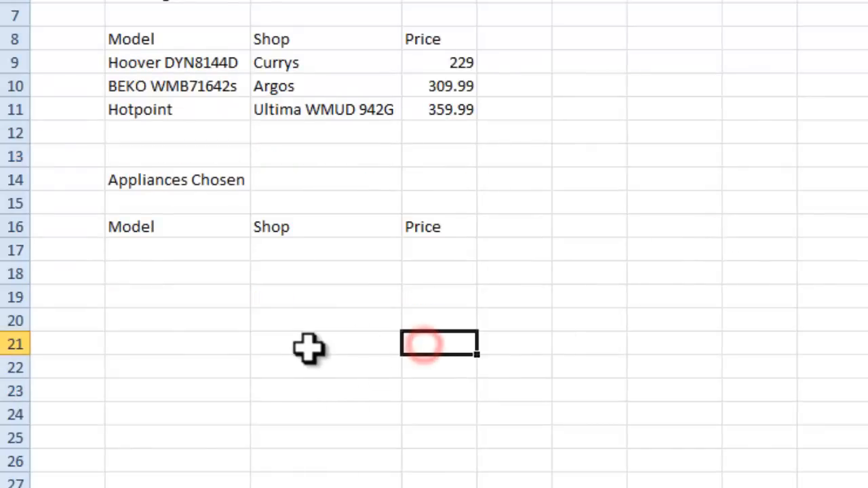
type("Tot")
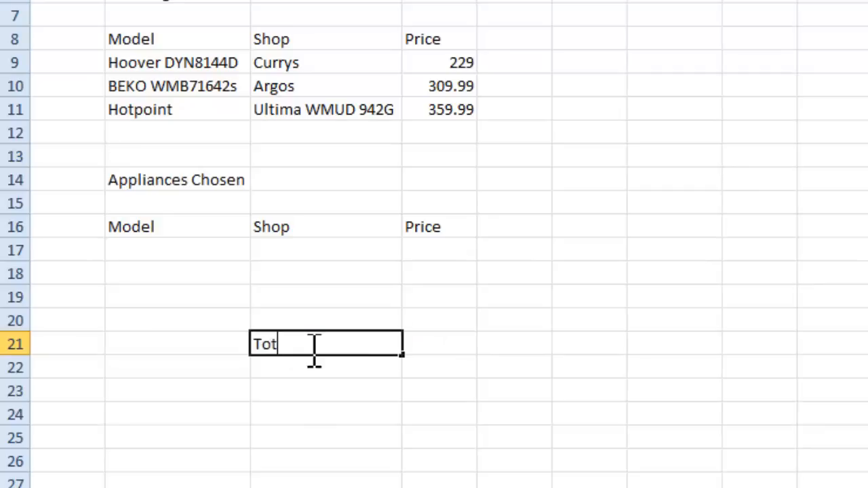
type("al Cos")
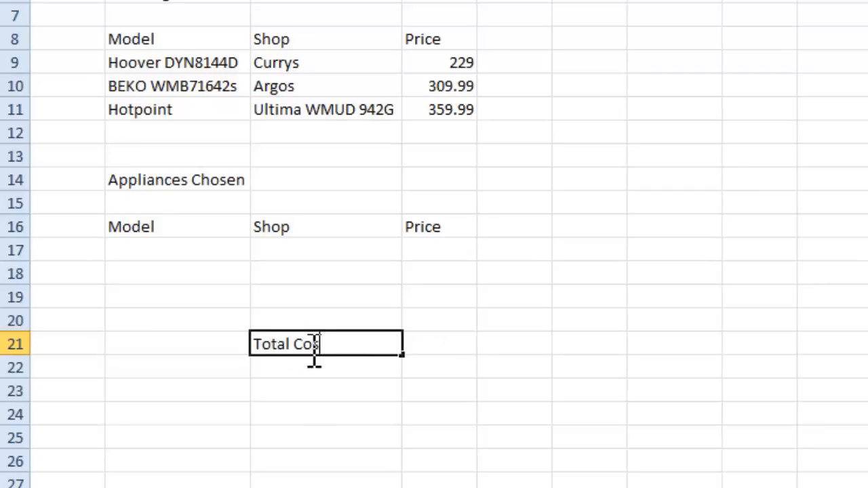
type("Fu")
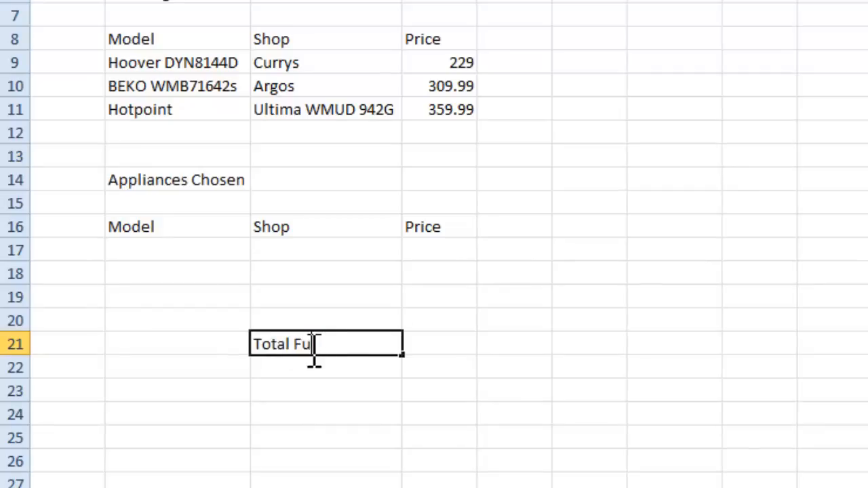
type("rniture Cost")
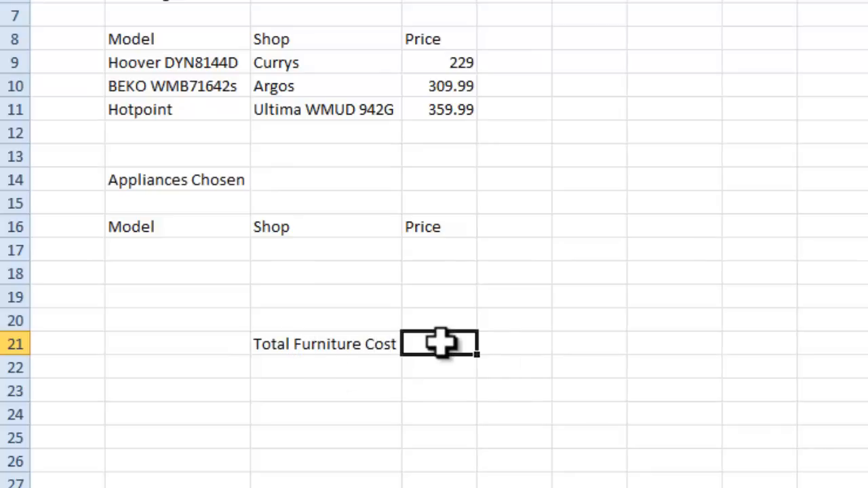
mouse_move(183, 110)
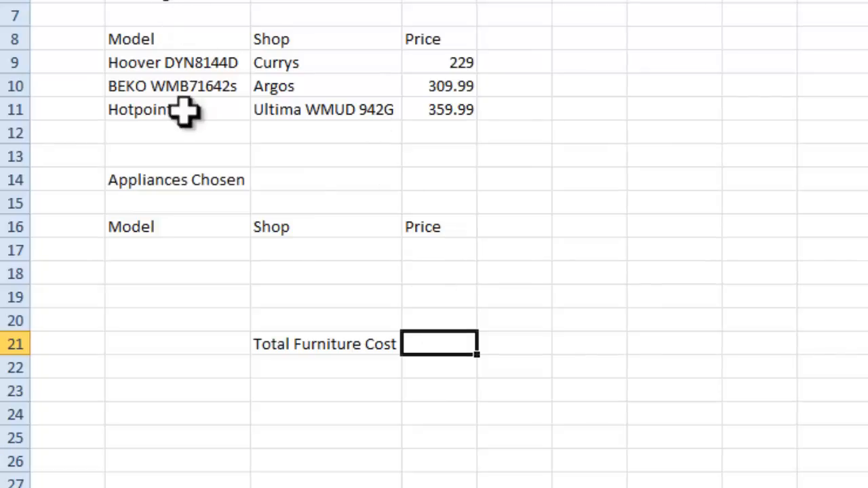
left_click(131, 38)
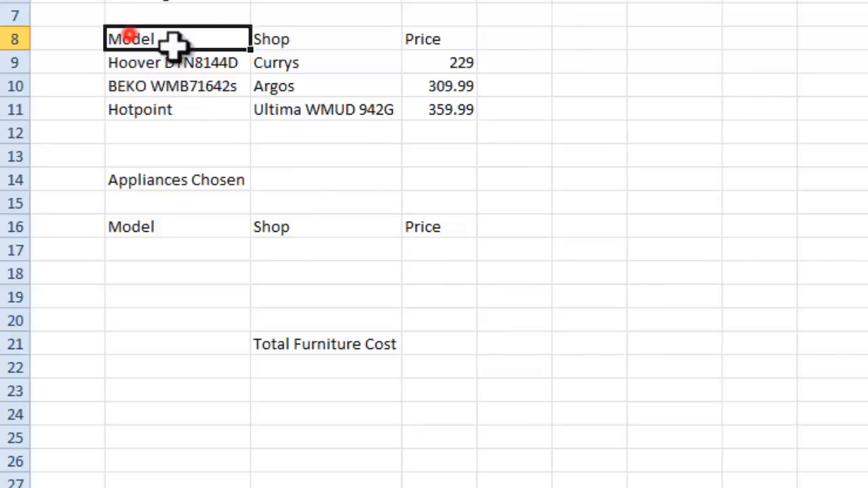
left_click_drag(130, 39, 422, 39)
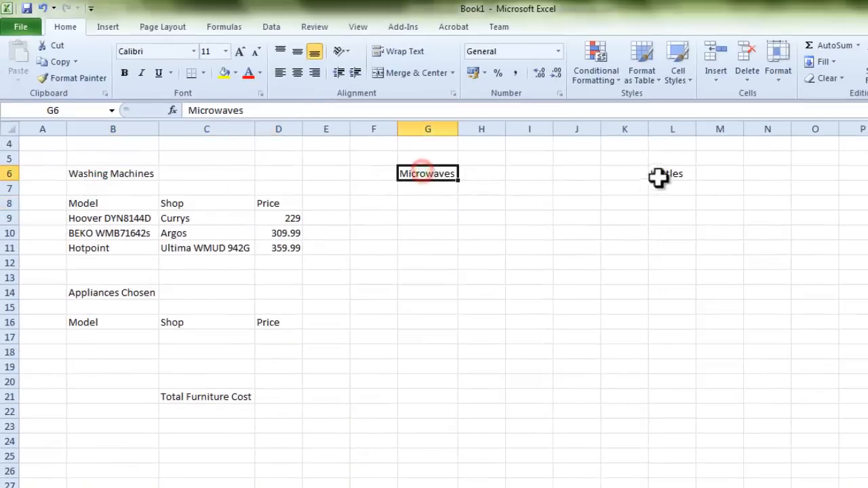
Retitle the B6, G6 and L6 headings as Sofas, Desks and Chairs.
left_click(113, 173)
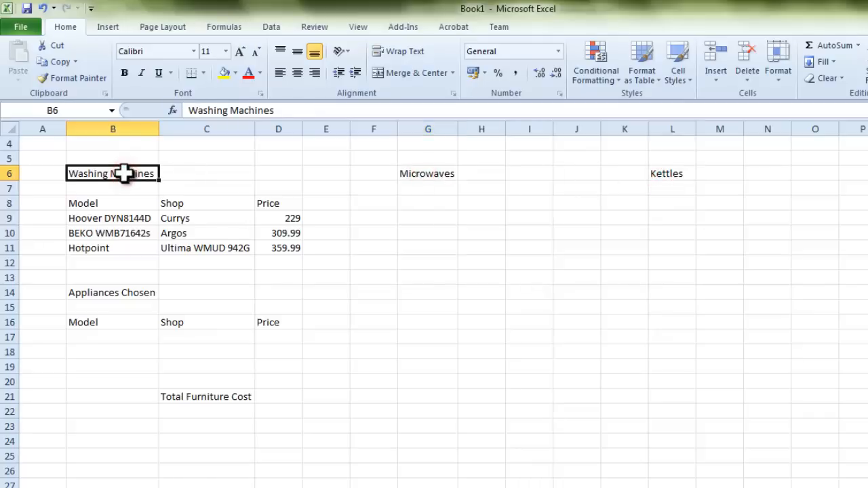
type("Sofas")
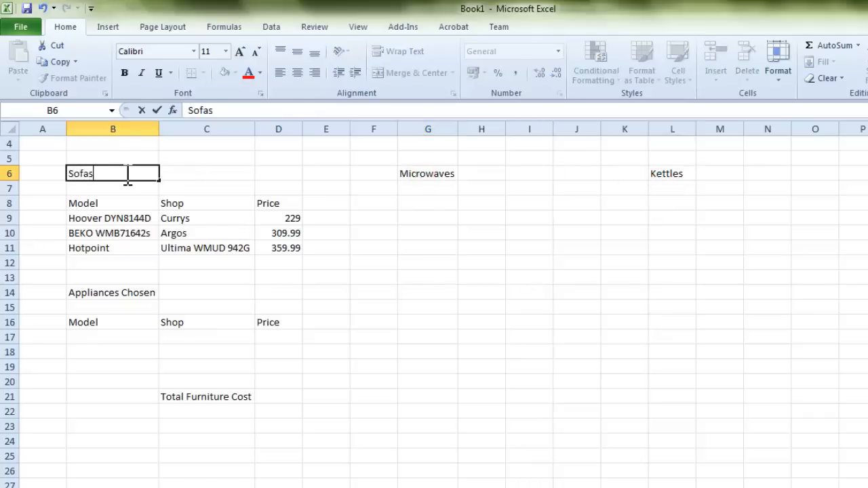
left_click(427, 173)
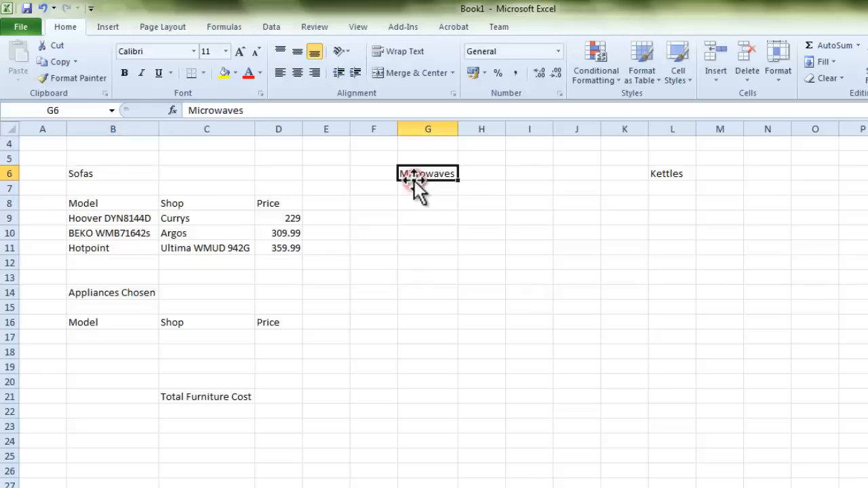
type("Desks")
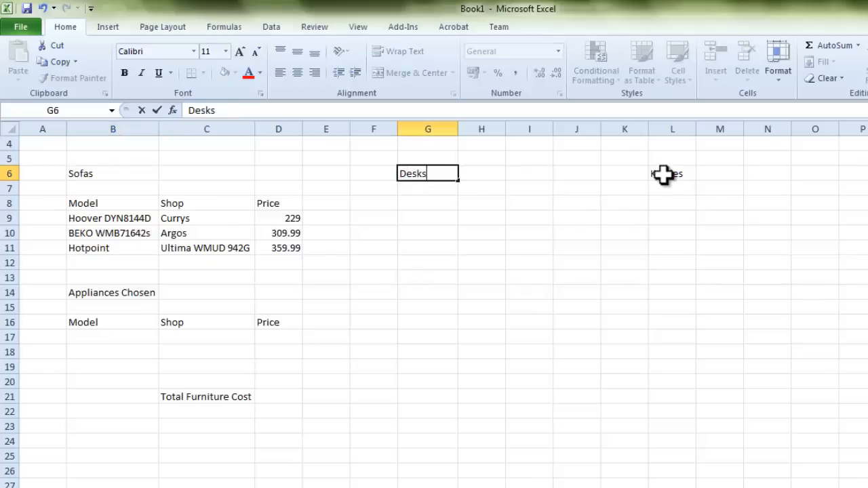
left_click(672, 173)
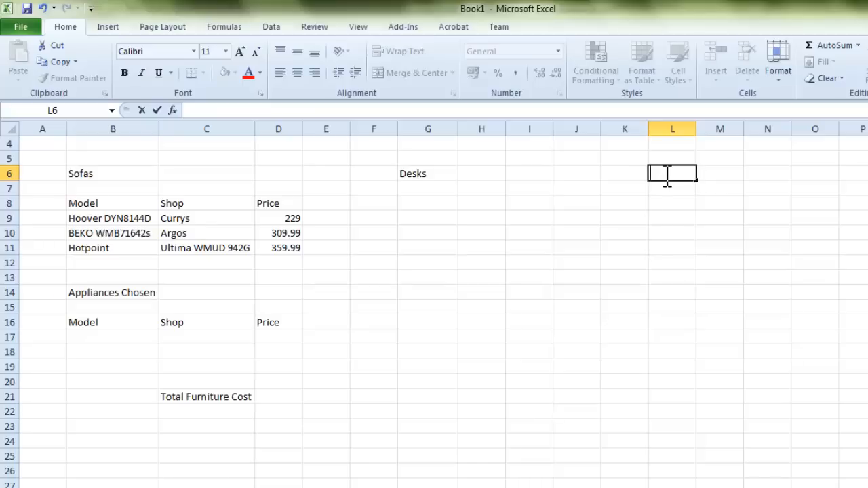
type("Chairs")
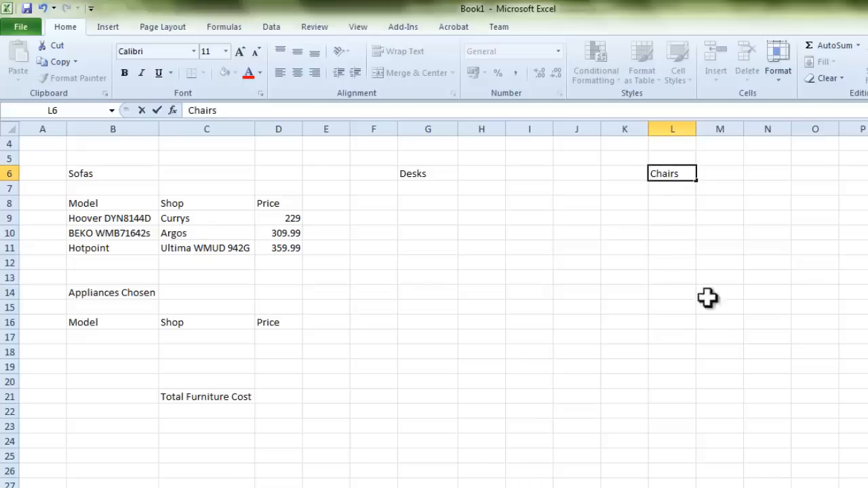
left_click(720, 337)
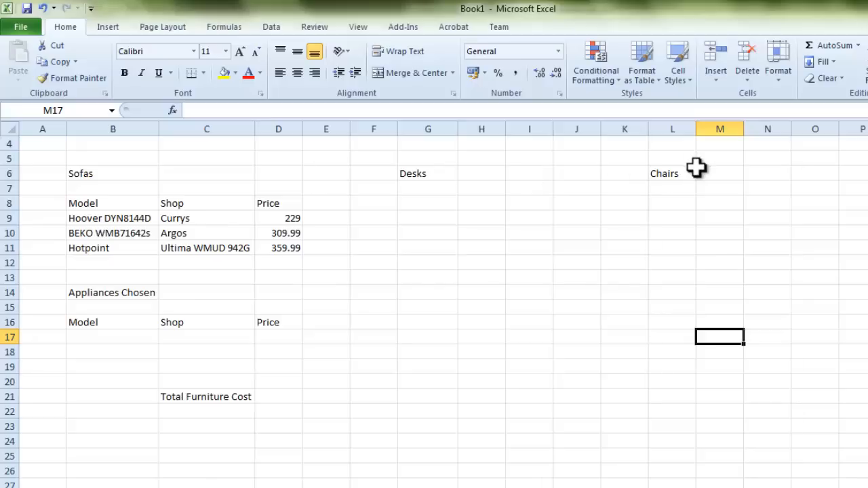
mouse_move(393, 239)
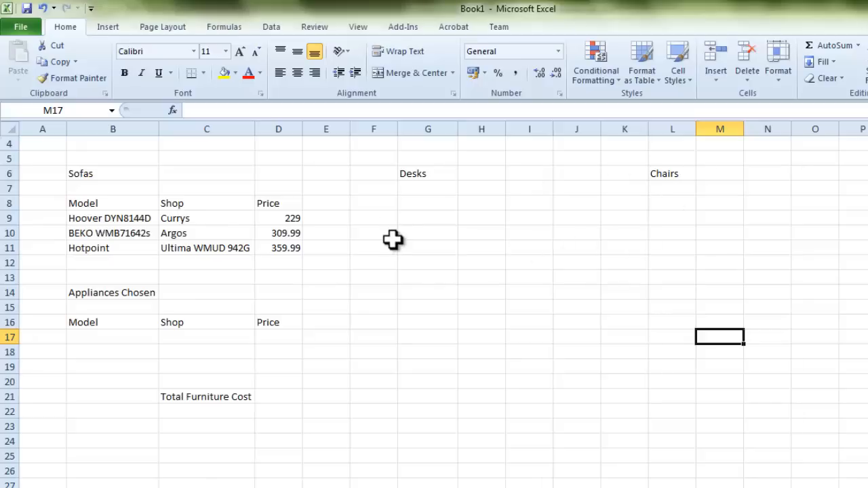
mouse_move(94, 224)
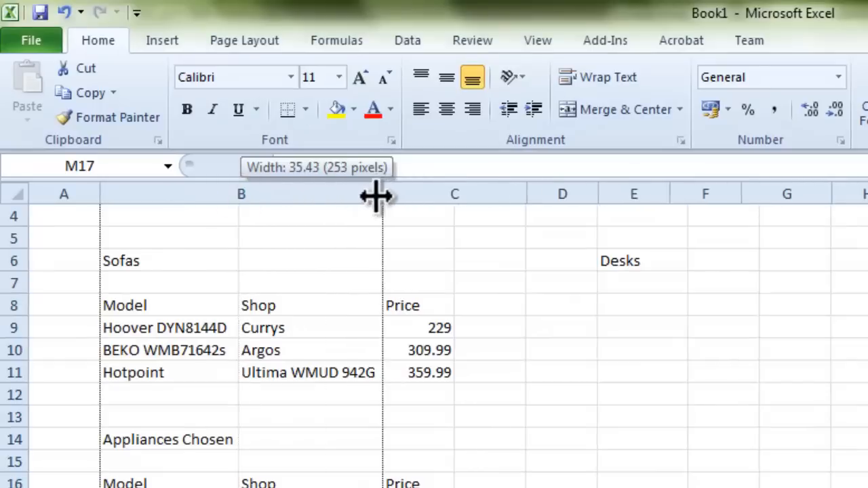
left_click_drag(383, 194, 241, 193)
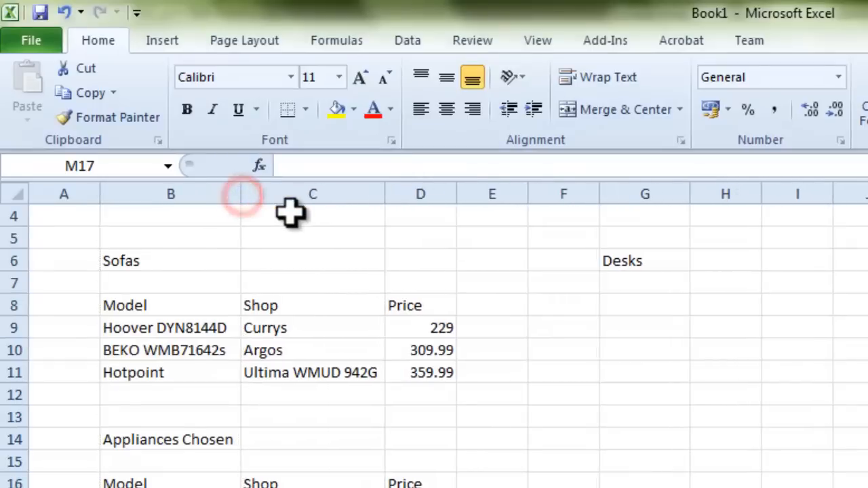